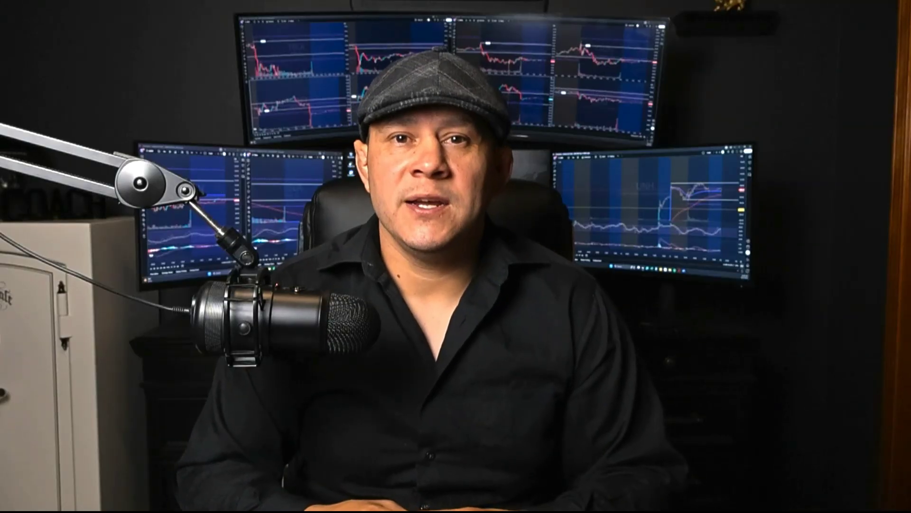
Launch the Options Trader workspace from the More sidebar menu and dismiss the Turbo Options menu
click(627, 498)
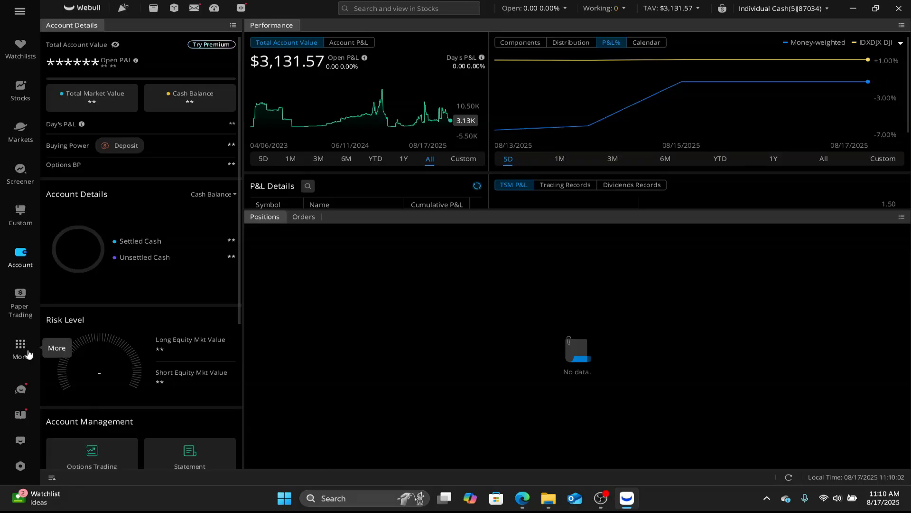
click(20, 348)
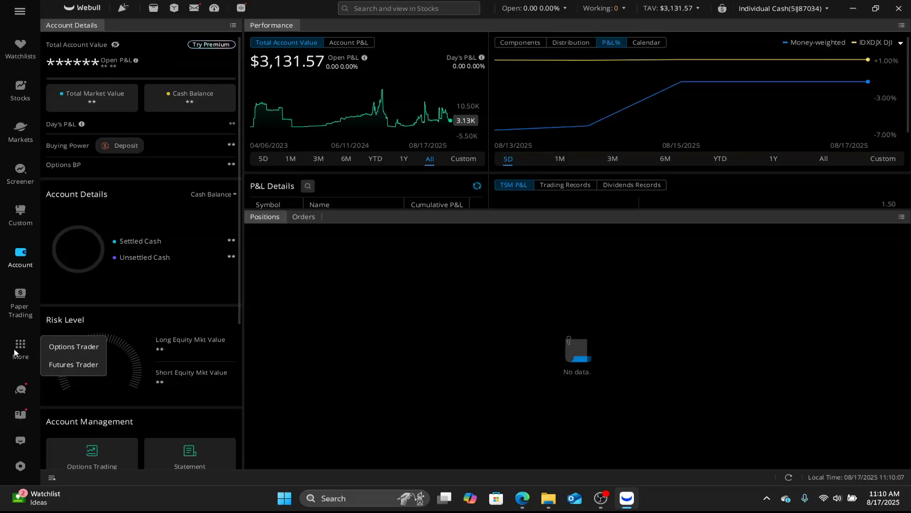
mouse_move(73, 347)
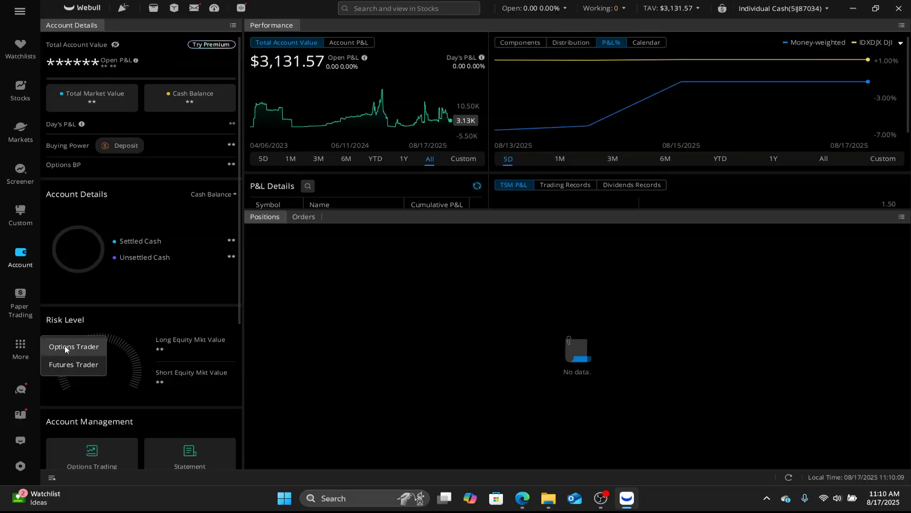
click(74, 347)
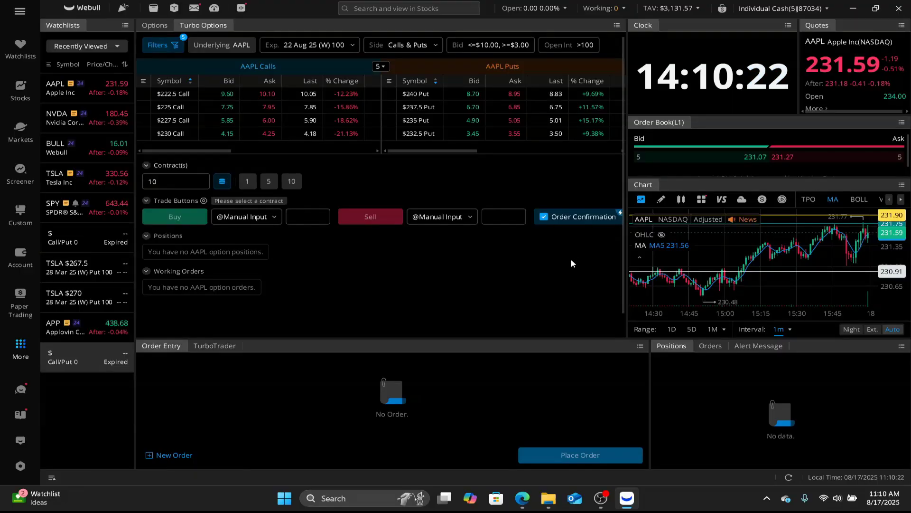
mouse_move(385, 122)
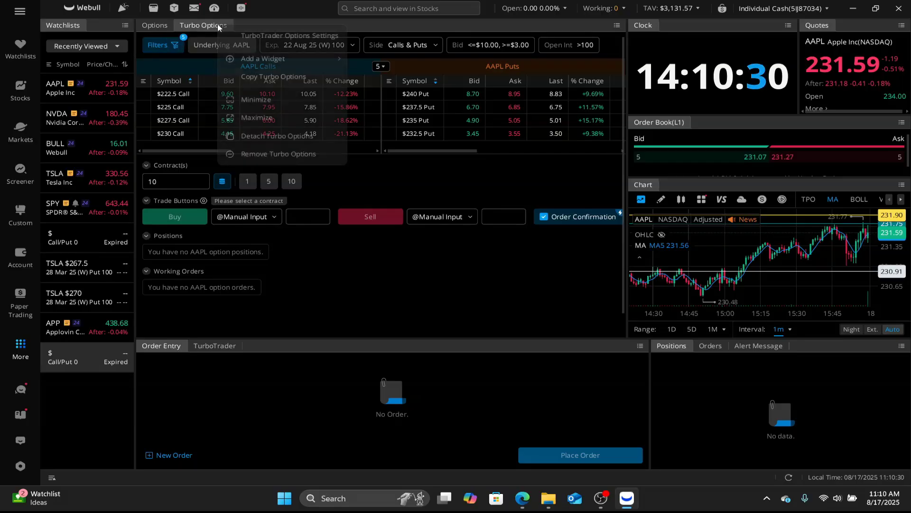
click(297, 156)
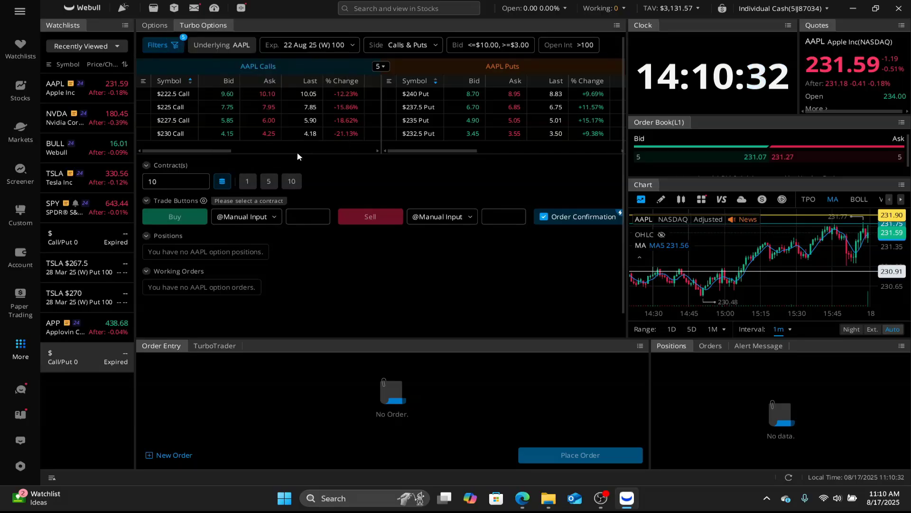
Dock the Chart widget into the main panel beside the Options chain, replacing Turbo Options
click(154, 25)
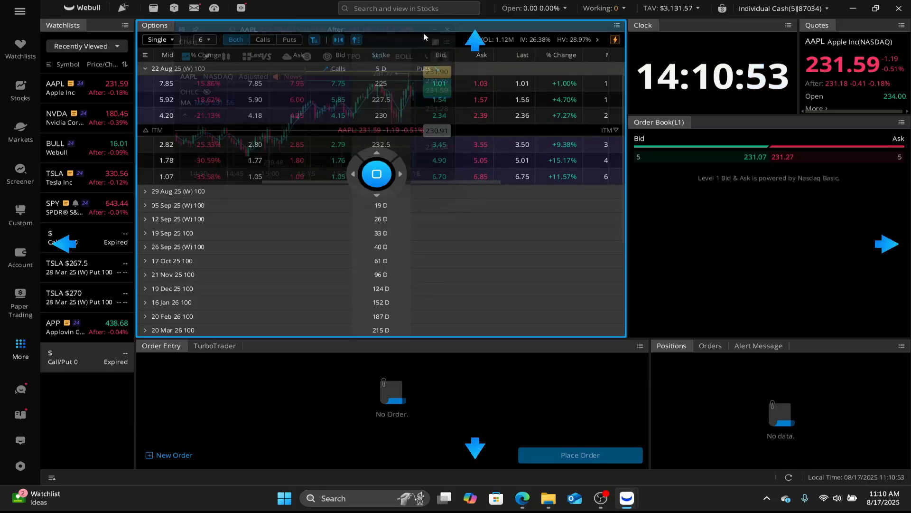
click(188, 24)
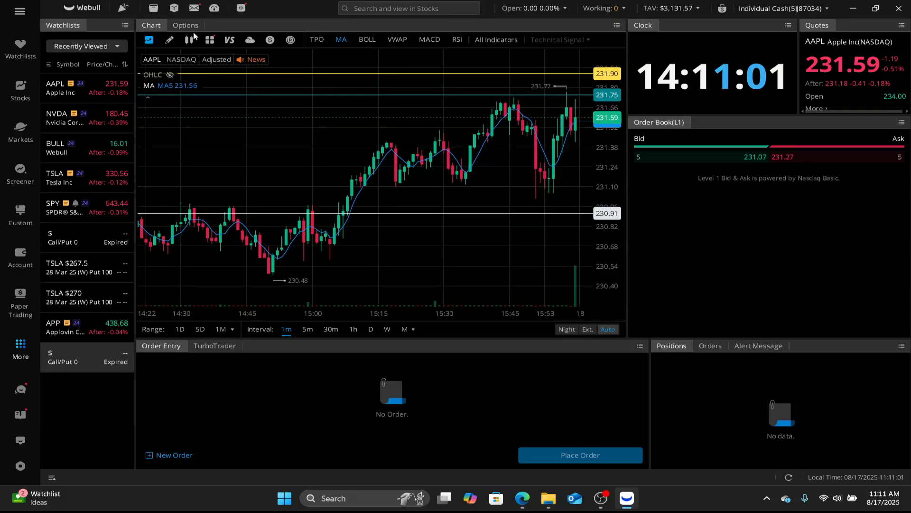
mouse_move(532, 114)
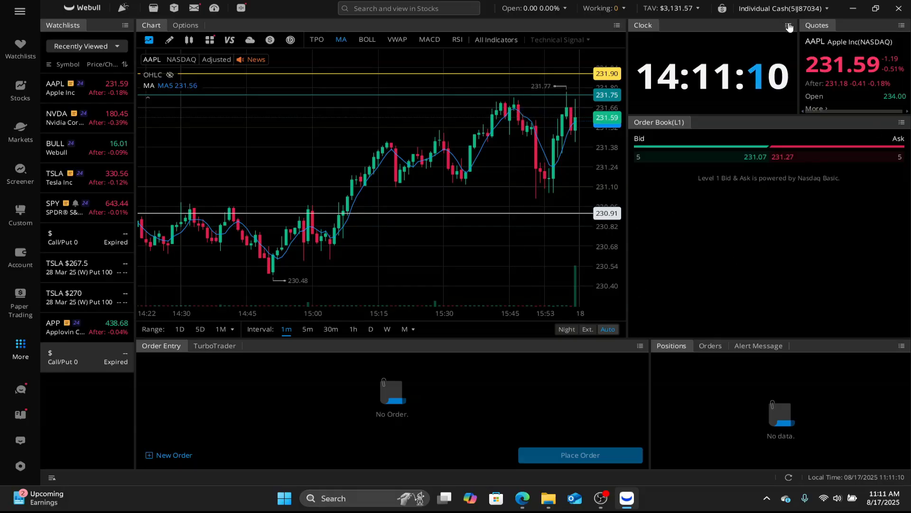
Remove the Clock, Order Entry, Positions and Orders widgets via their ☰ menus
click(816, 25)
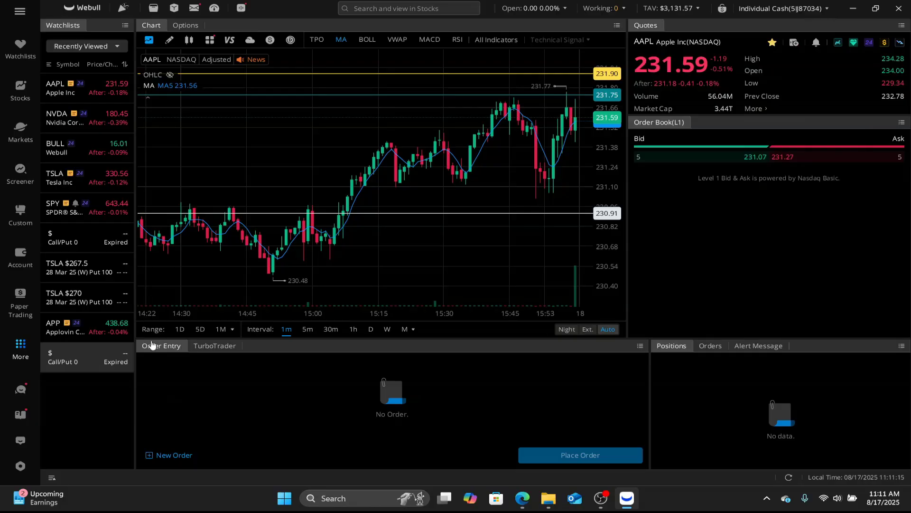
mouse_move(162, 345)
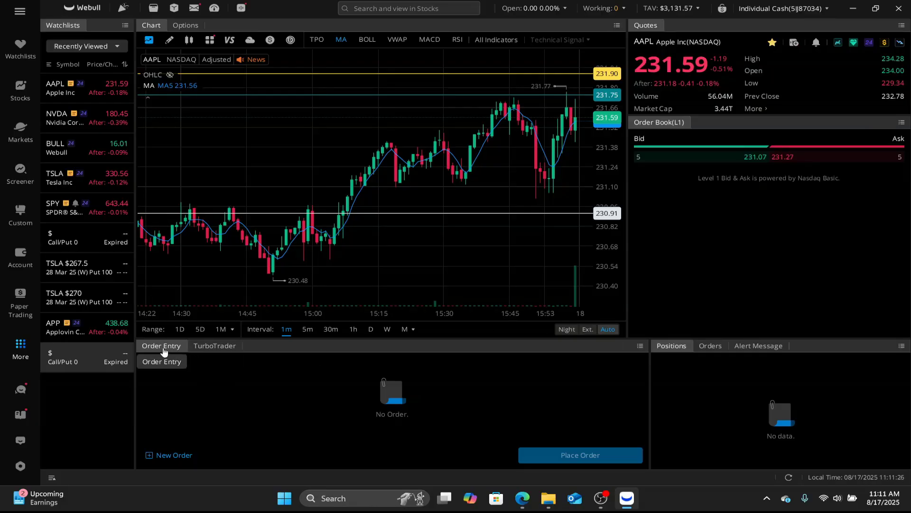
click(639, 346)
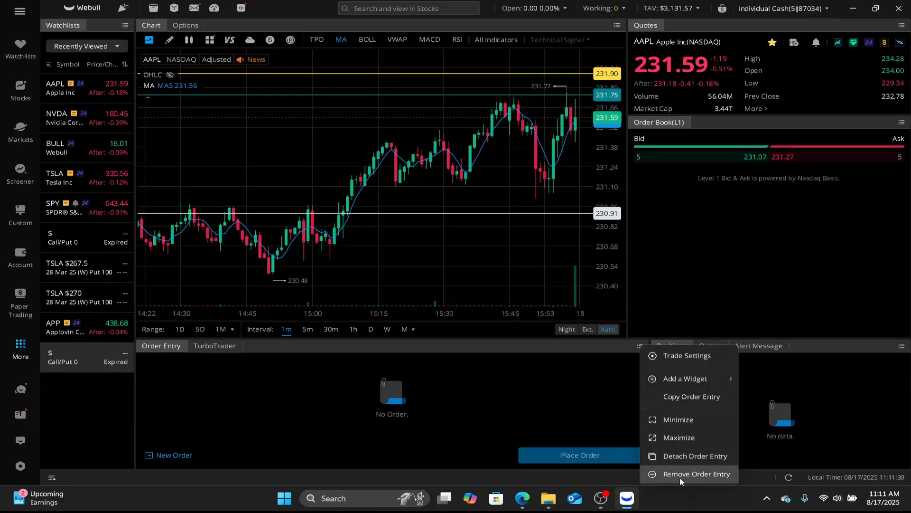
click(695, 473)
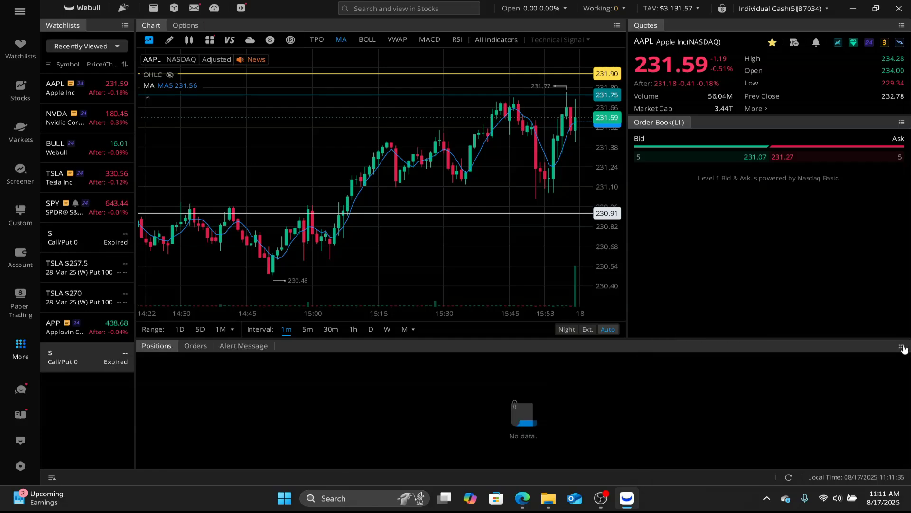
click(904, 347)
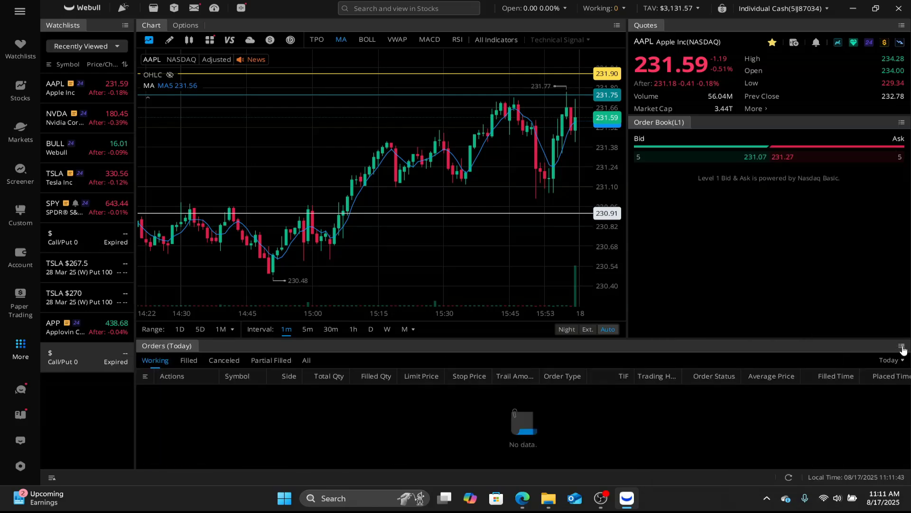
click(905, 347)
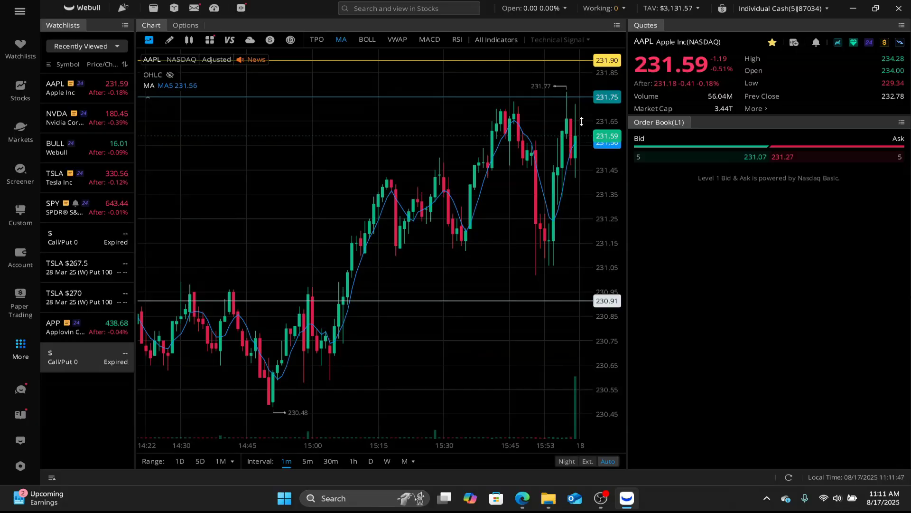
mouse_move(446, 258)
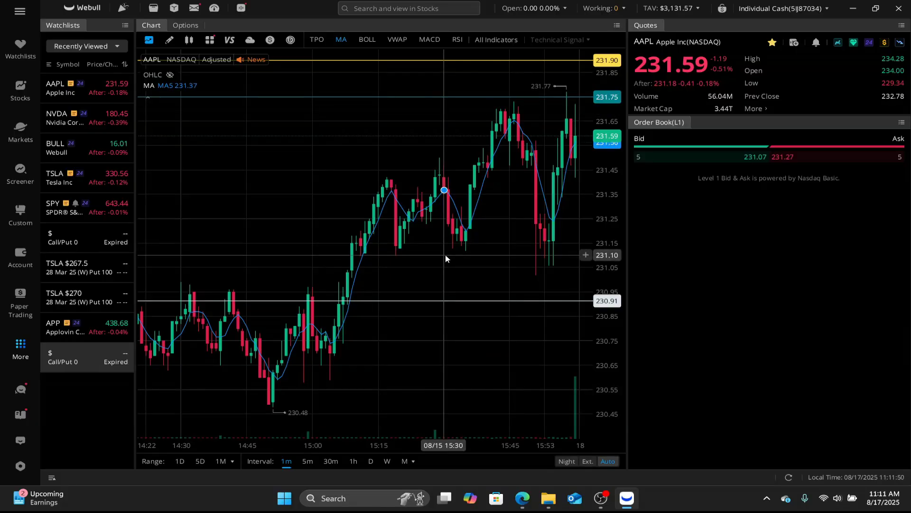
mouse_move(446, 225)
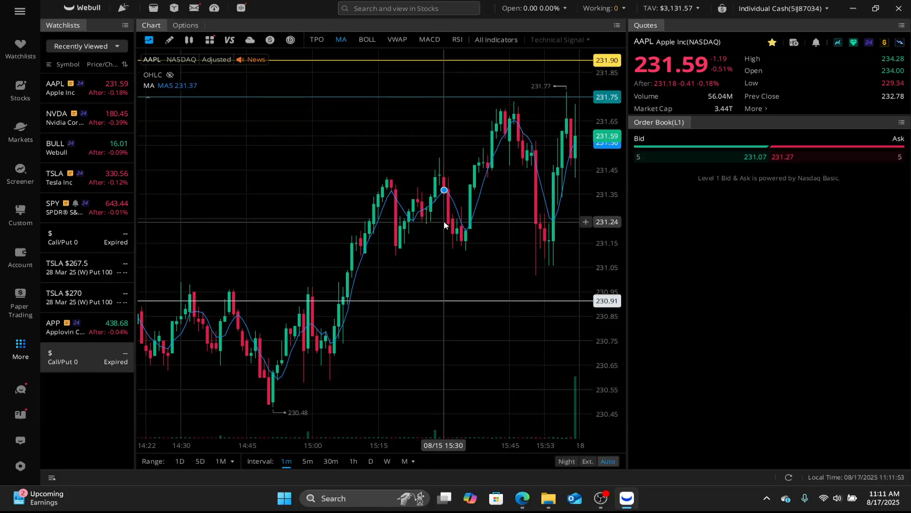
mouse_move(701, 125)
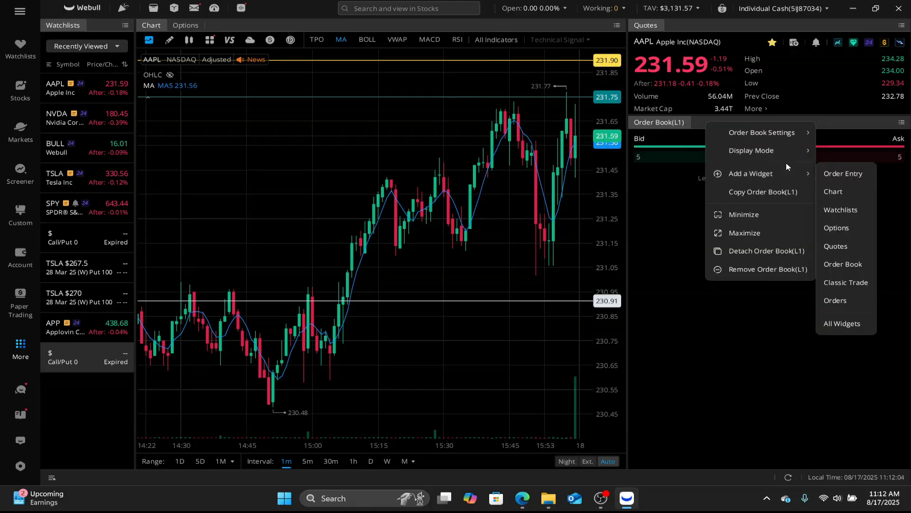
mouse_move(750, 173)
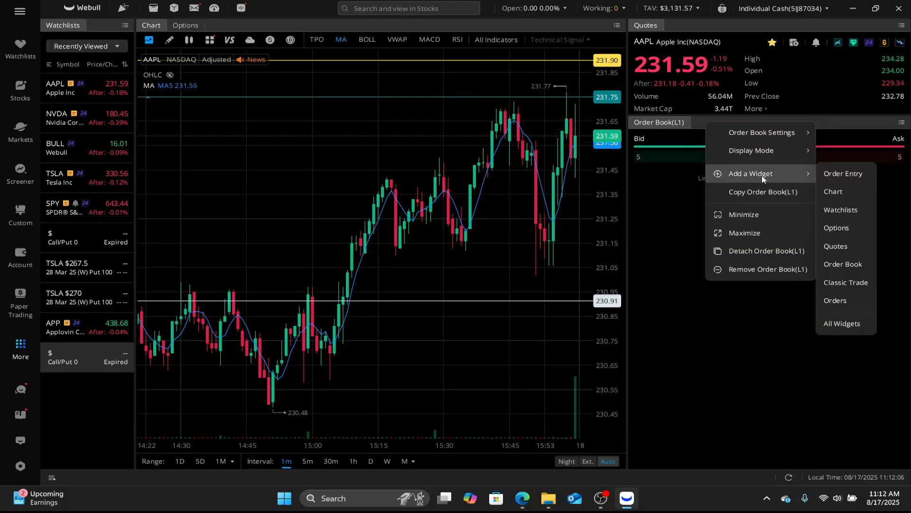
mouse_move(814, 208)
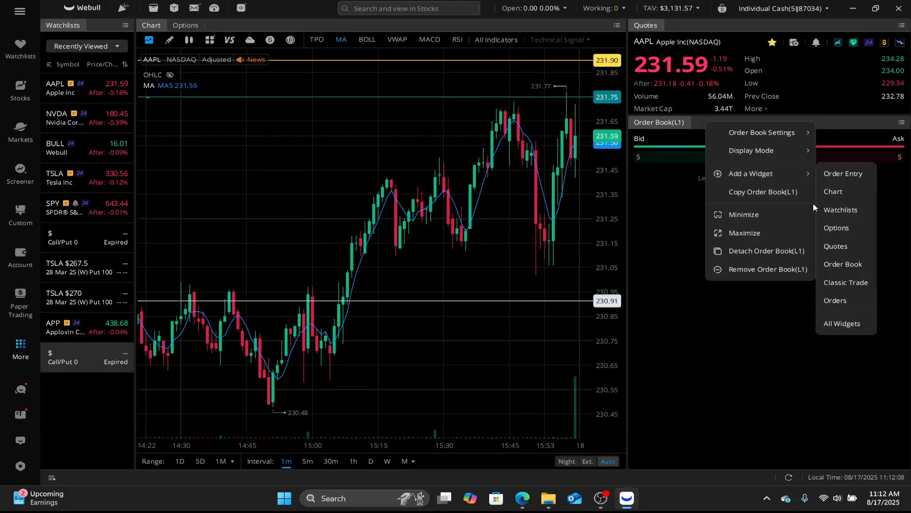
Add widgets beside the Order Book and show the AAPL options chain in the tabbed panel
click(836, 227)
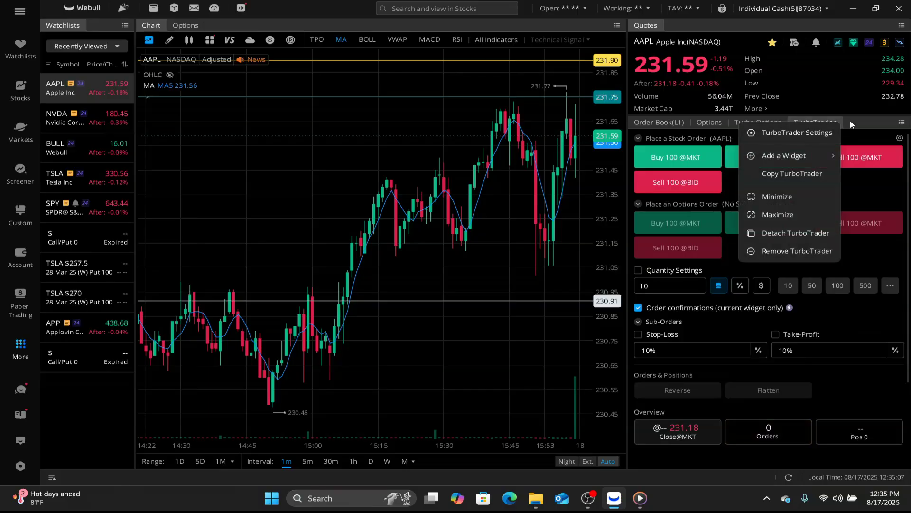
click(863, 123)
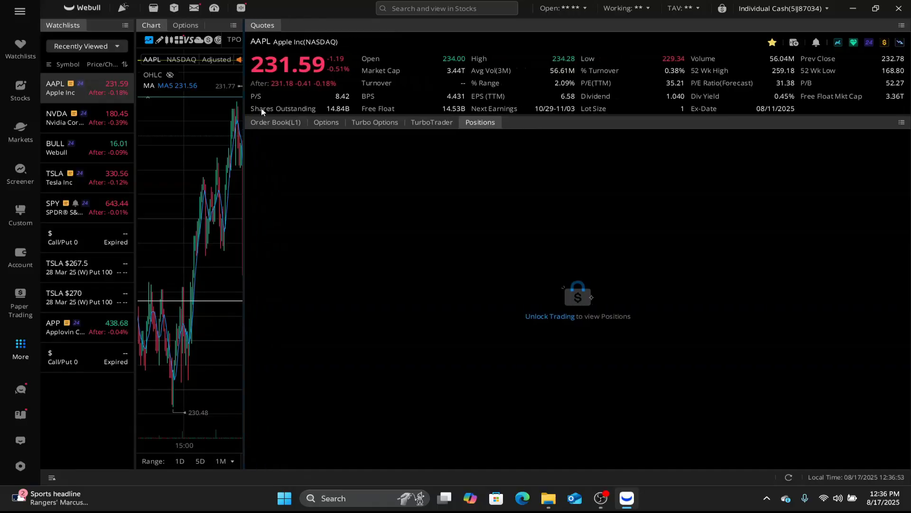
click(325, 122)
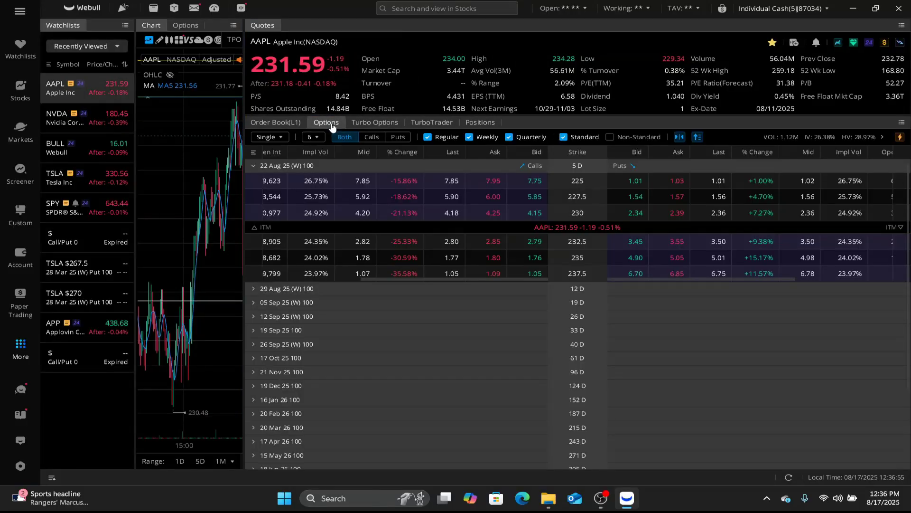
In the Turbo Options Filters popup, uncheck the Bid and Mid price filters
click(375, 122)
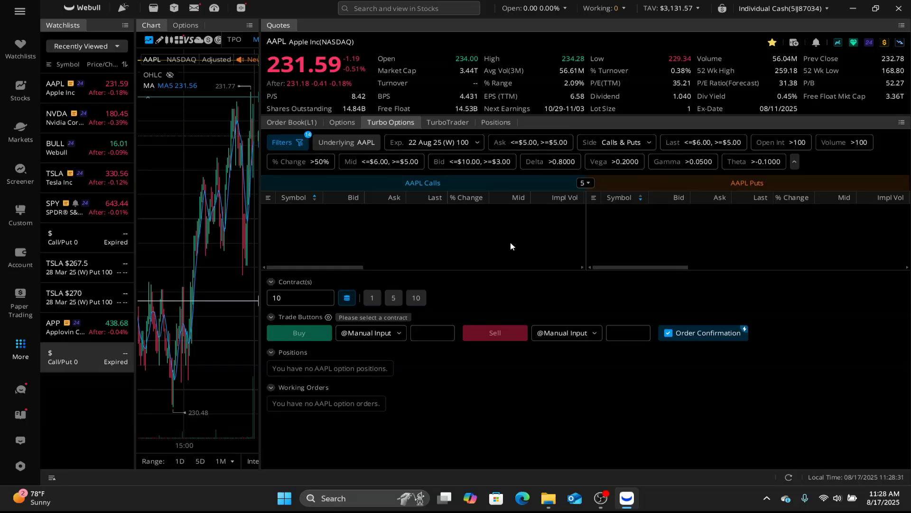
mouse_move(291, 122)
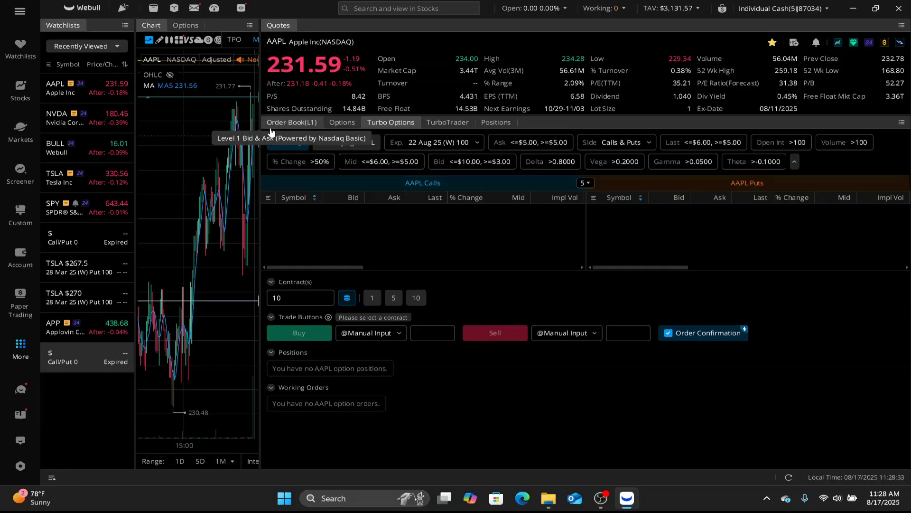
click(282, 143)
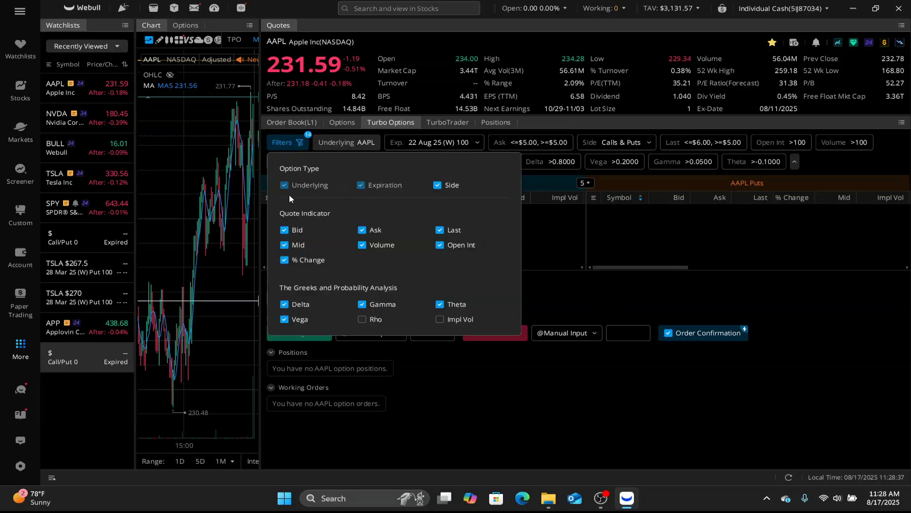
mouse_move(384, 232)
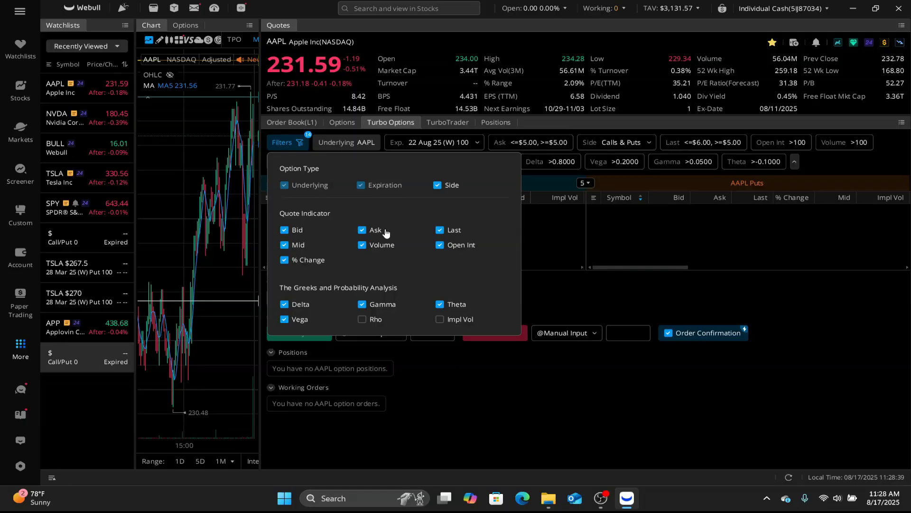
click(283, 229)
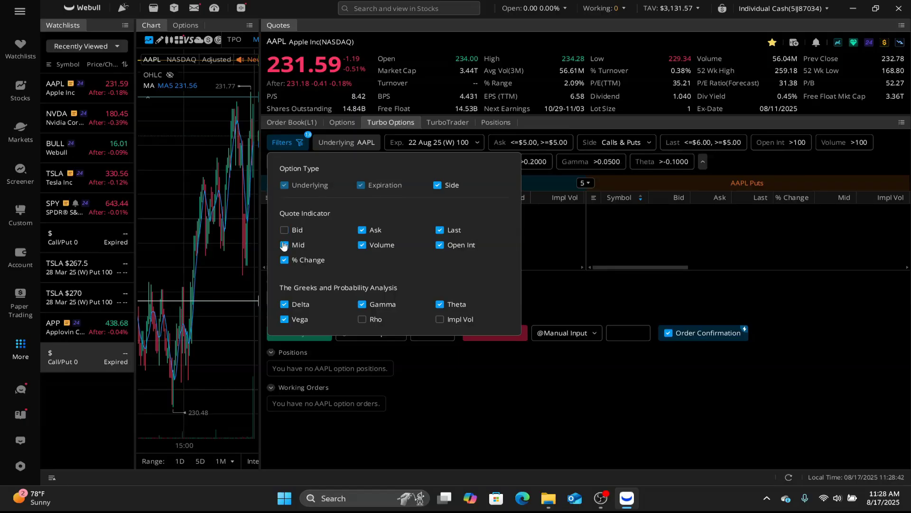
click(284, 244)
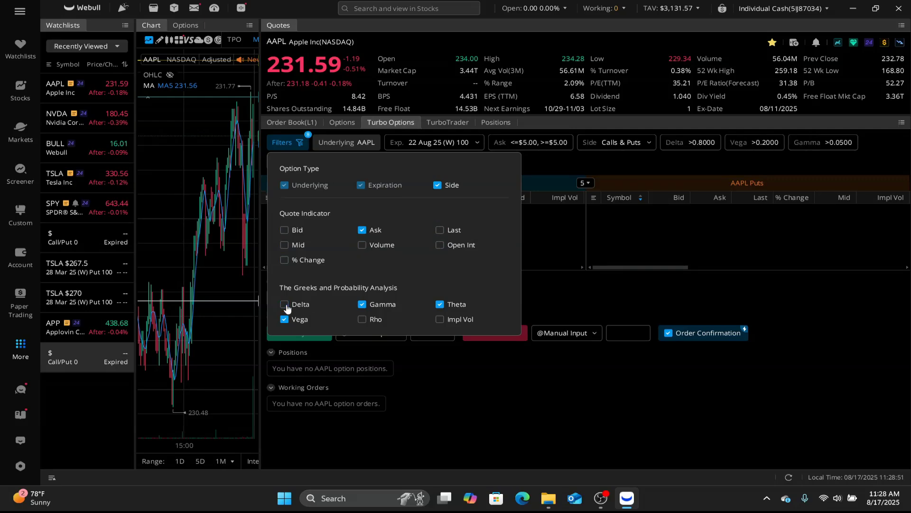
Uncheck the Gamma and Theta Greek filters and close the Filters popup
click(284, 319)
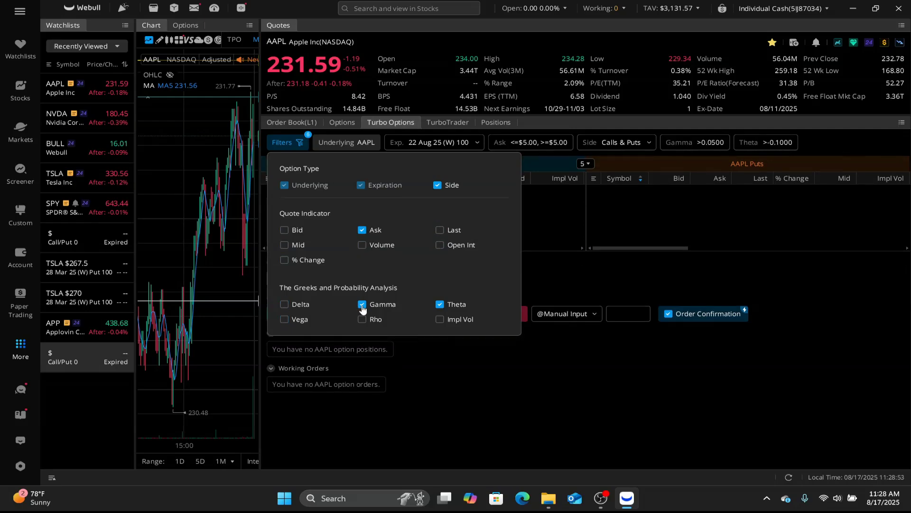
click(360, 304)
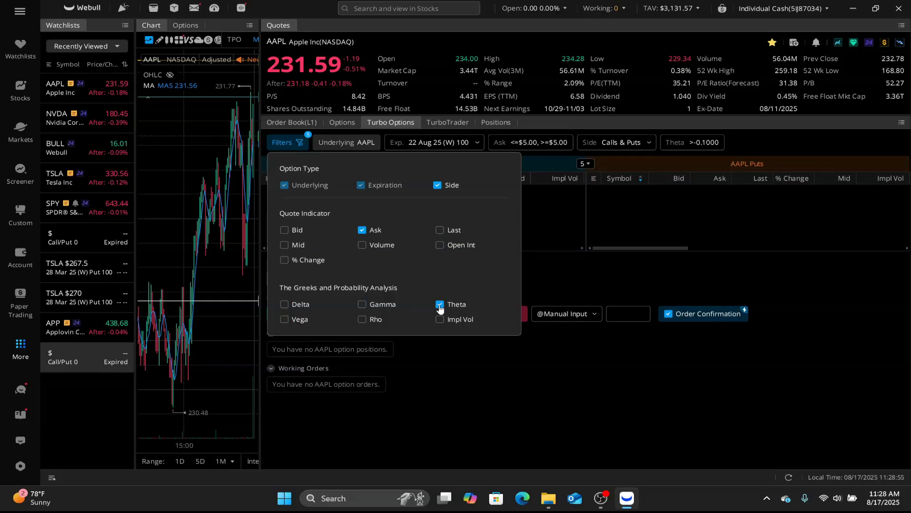
click(439, 303)
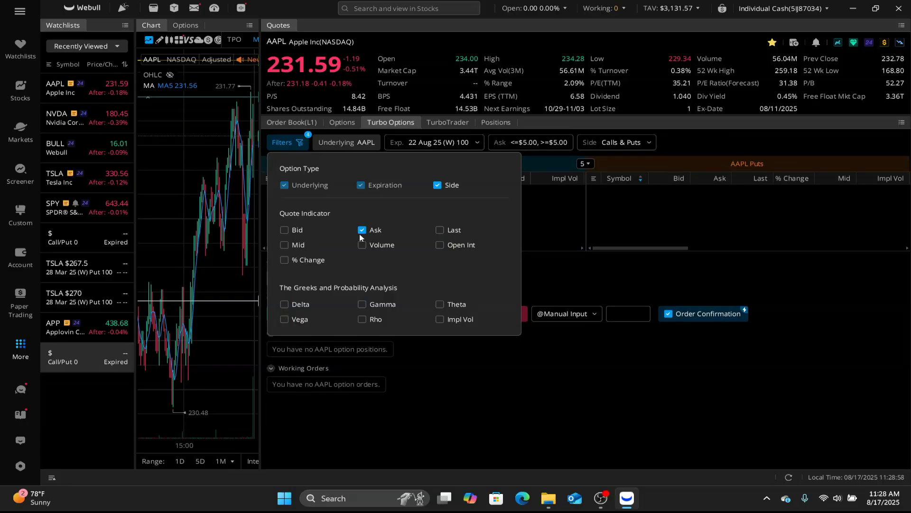
click(551, 237)
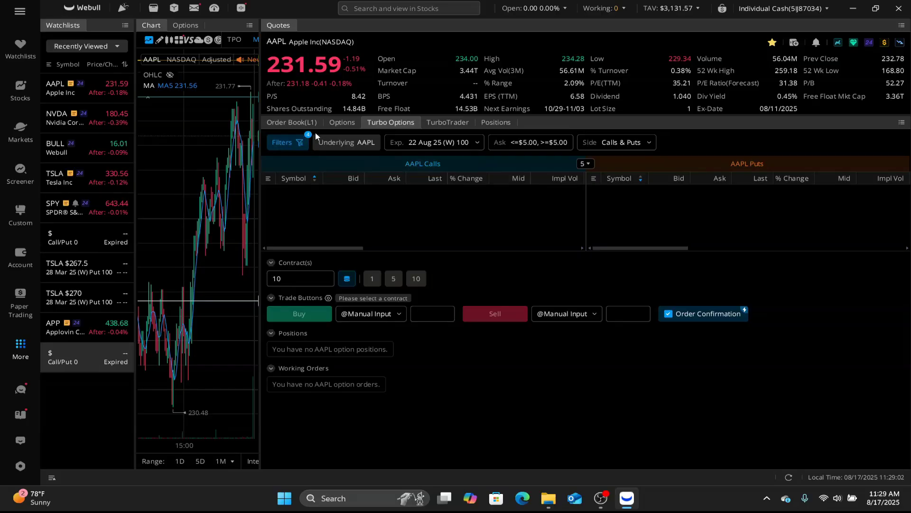
mouse_move(369, 151)
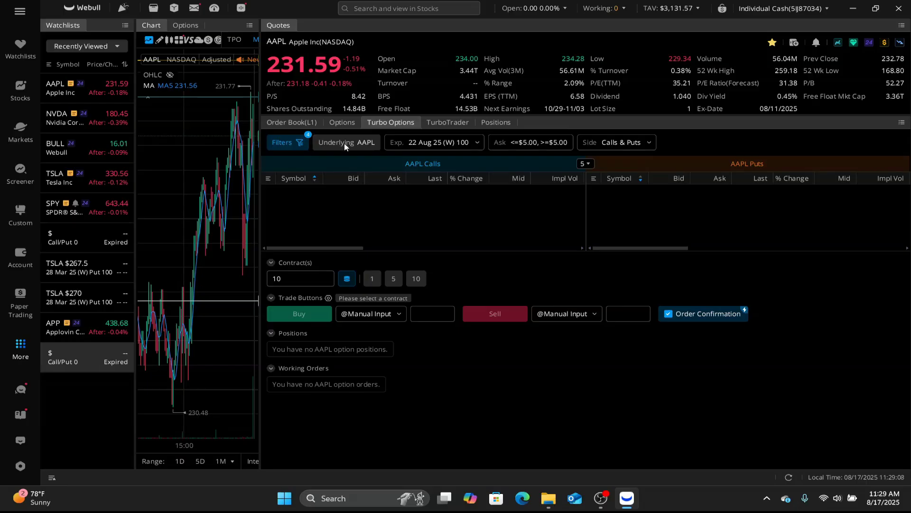
mouse_move(434, 145)
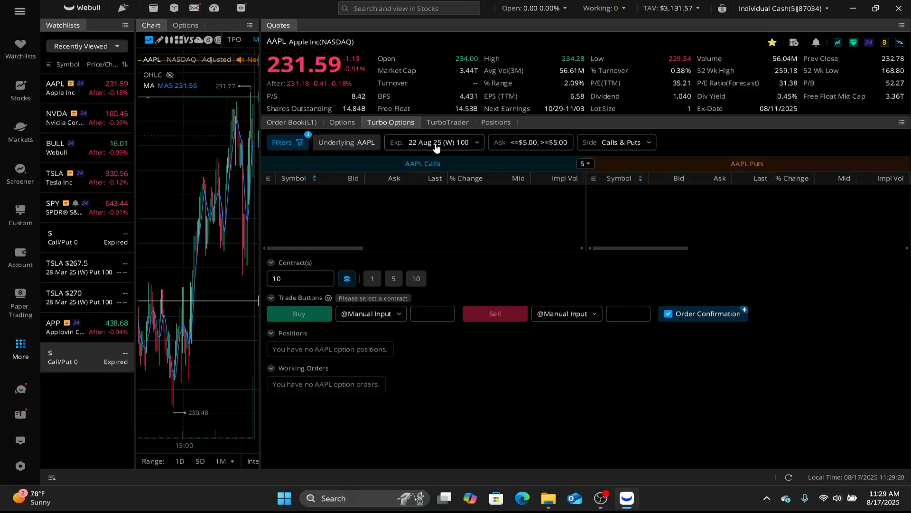
click(433, 141)
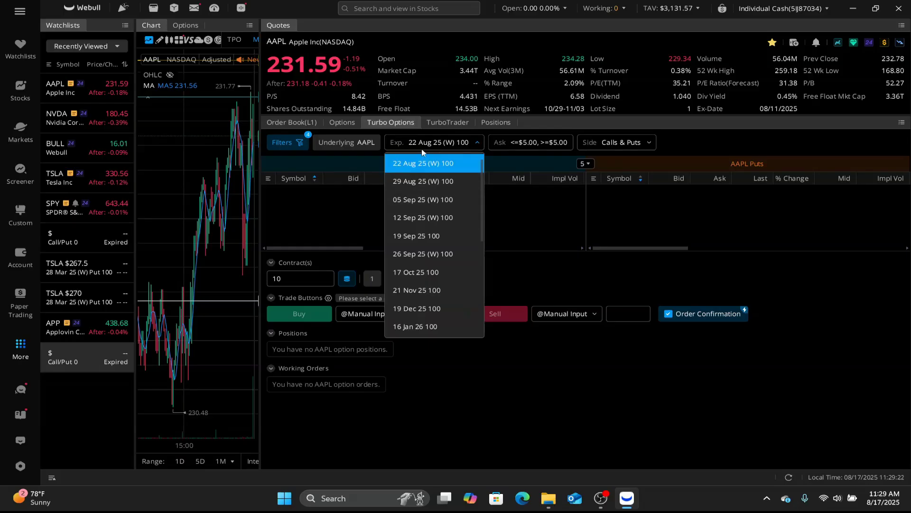
mouse_move(444, 164)
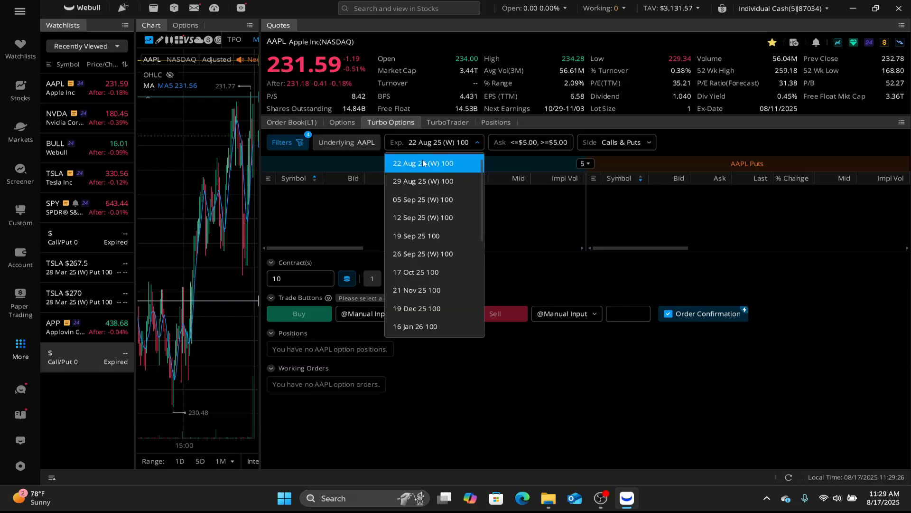
mouse_move(432, 169)
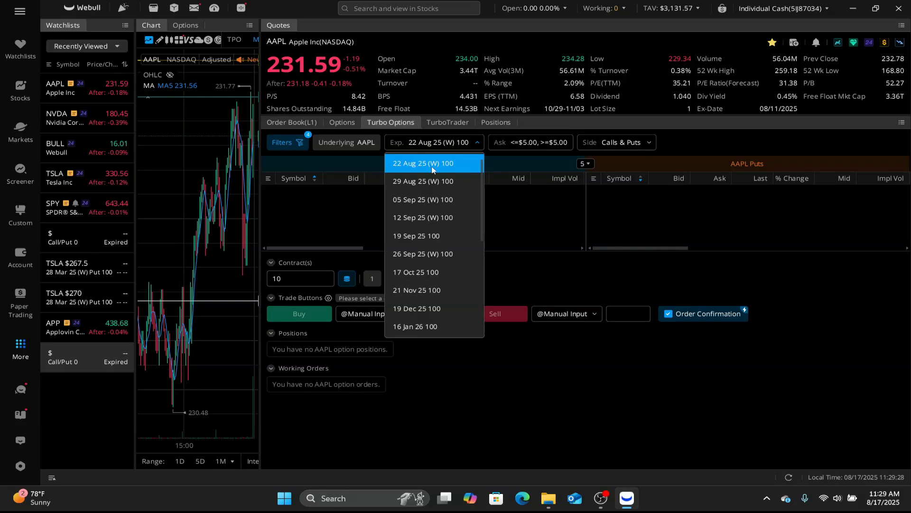
click(433, 163)
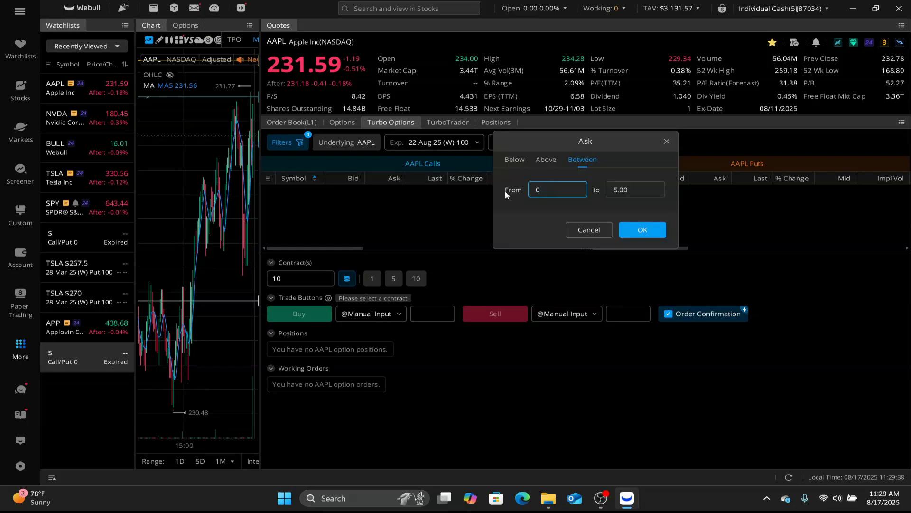
Set the Ask filter range to $0.50–$5.00 and keep the Side filter on Calls & Puts
text(0.50)
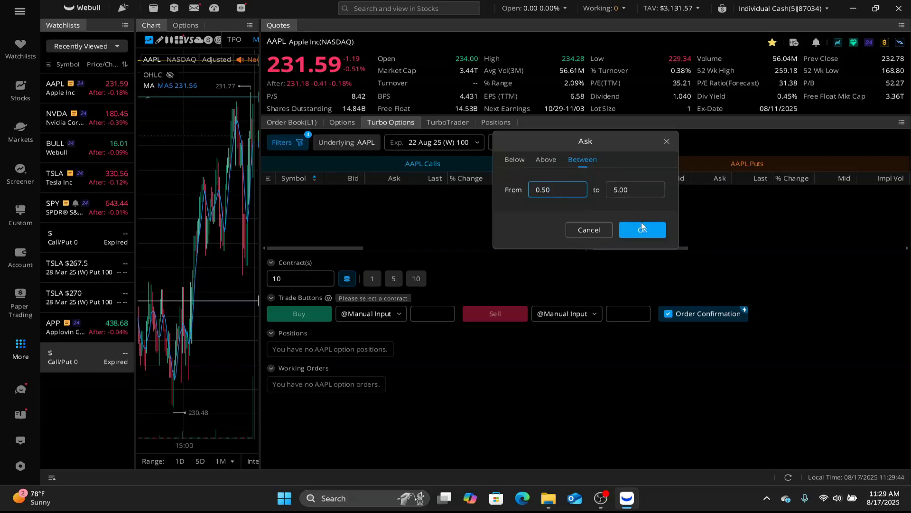
click(642, 229)
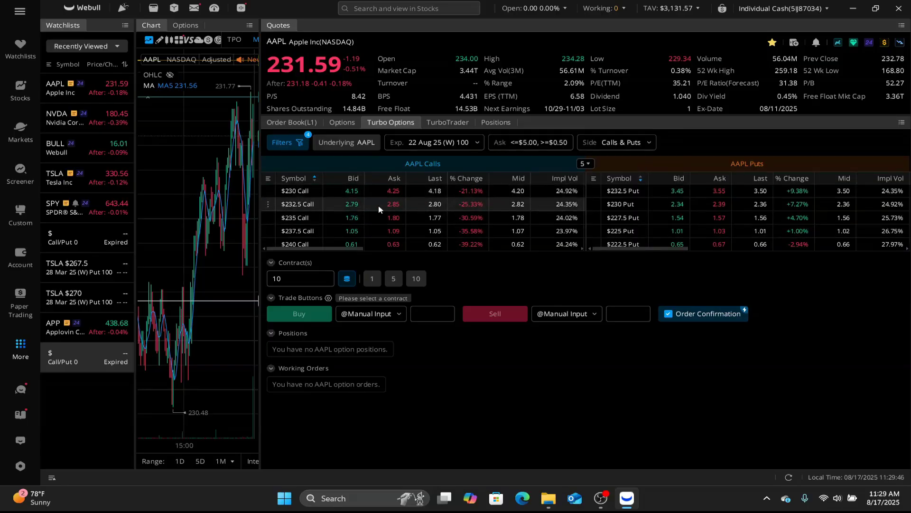
mouse_move(548, 152)
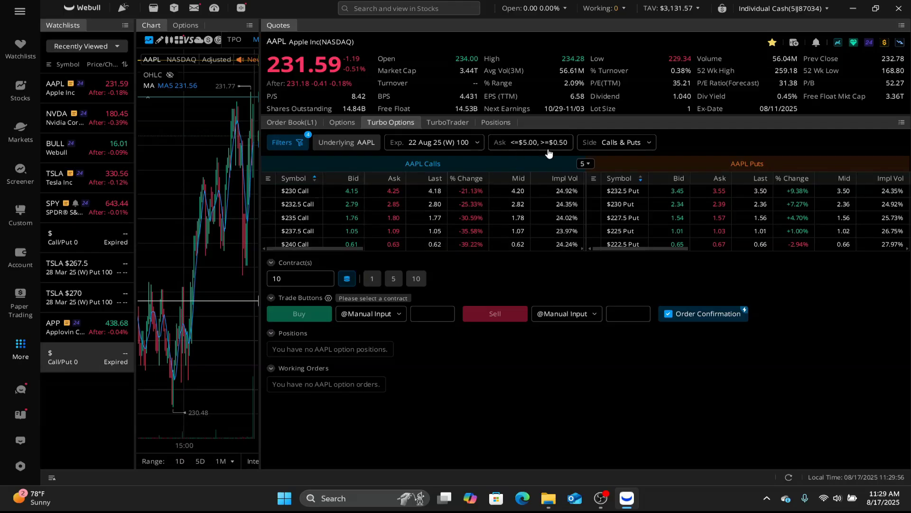
mouse_move(406, 230)
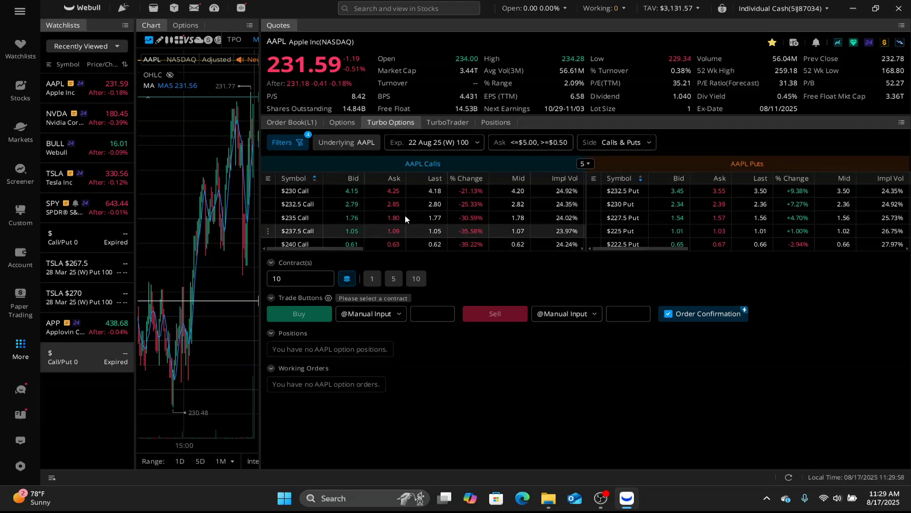
click(616, 142)
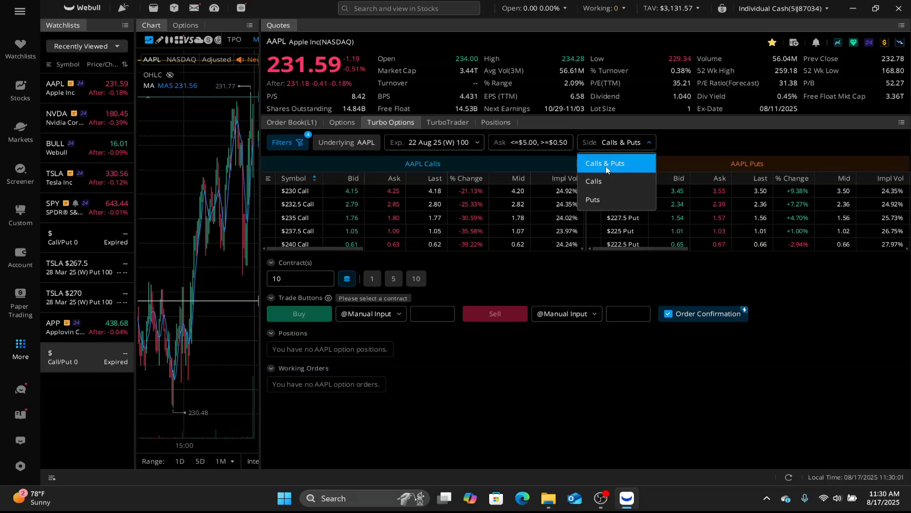
mouse_move(594, 181)
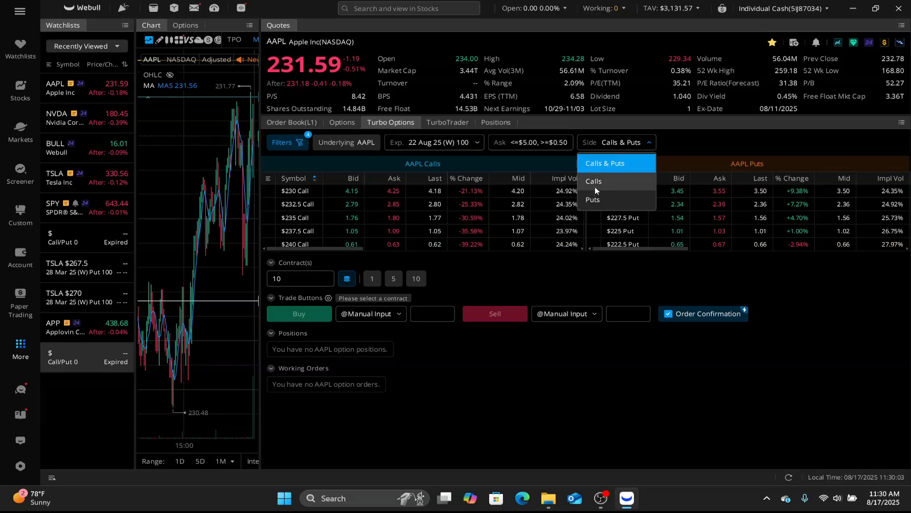
mouse_move(543, 165)
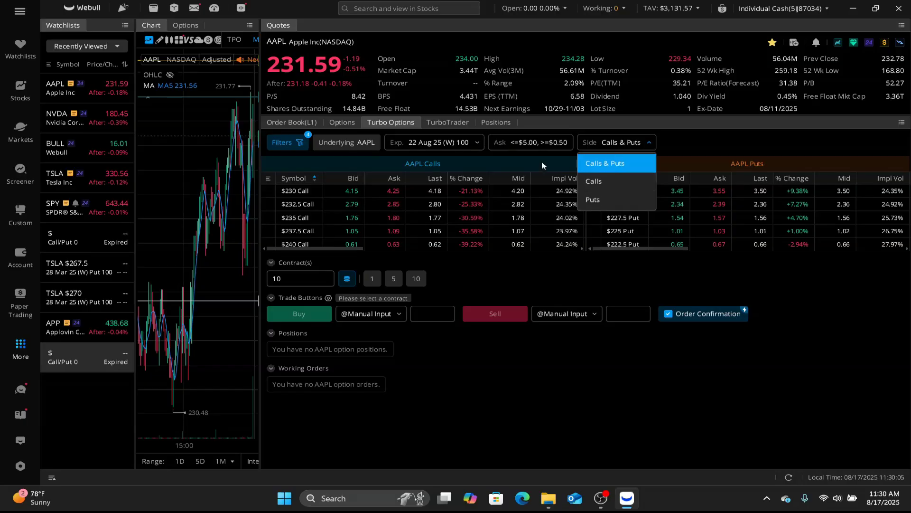
mouse_move(742, 169)
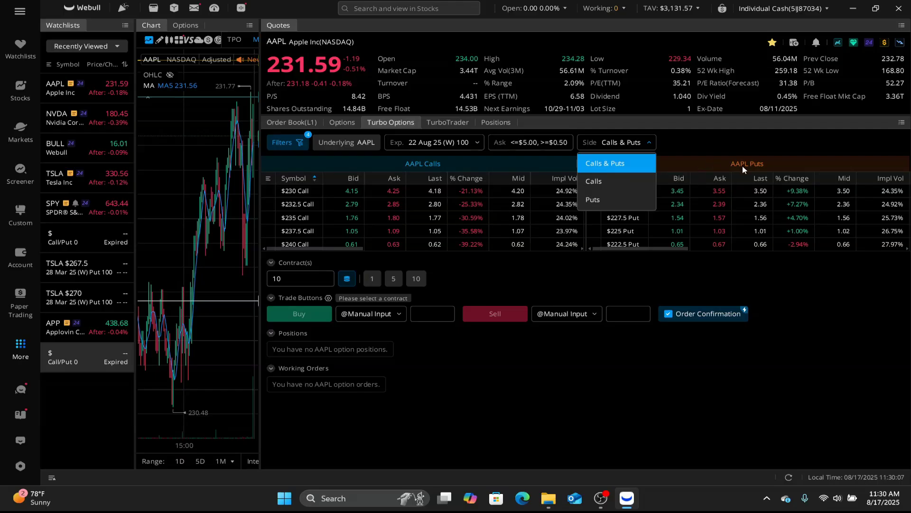
click(604, 163)
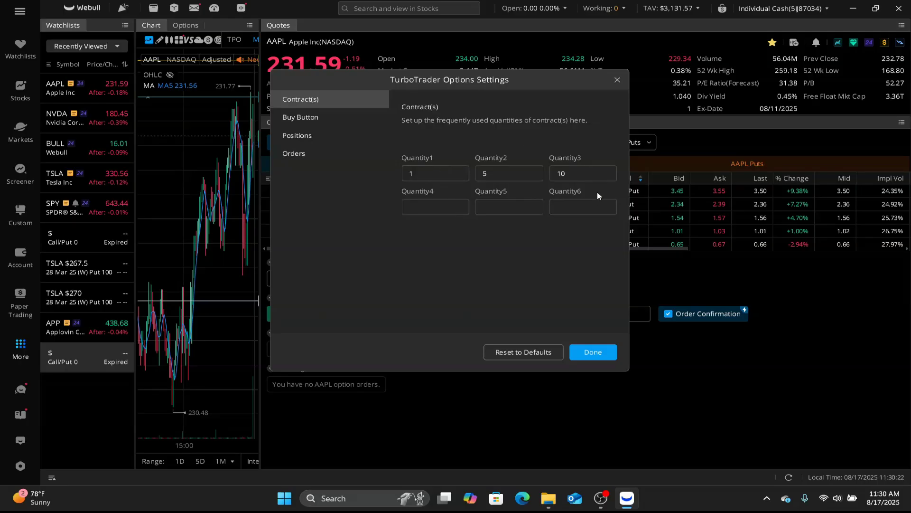
mouse_move(427, 194)
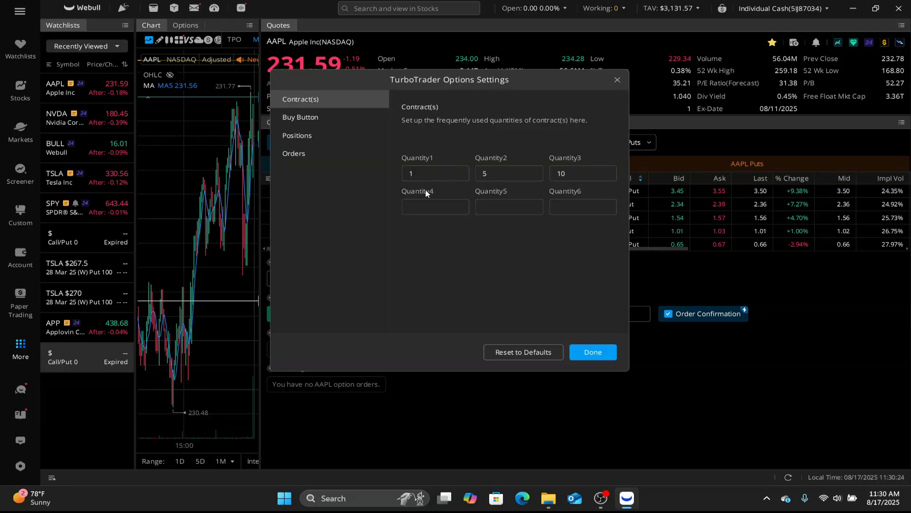
Fill the extra TurboTrader contract quantity presets with 20, 40 and 50
text(50)
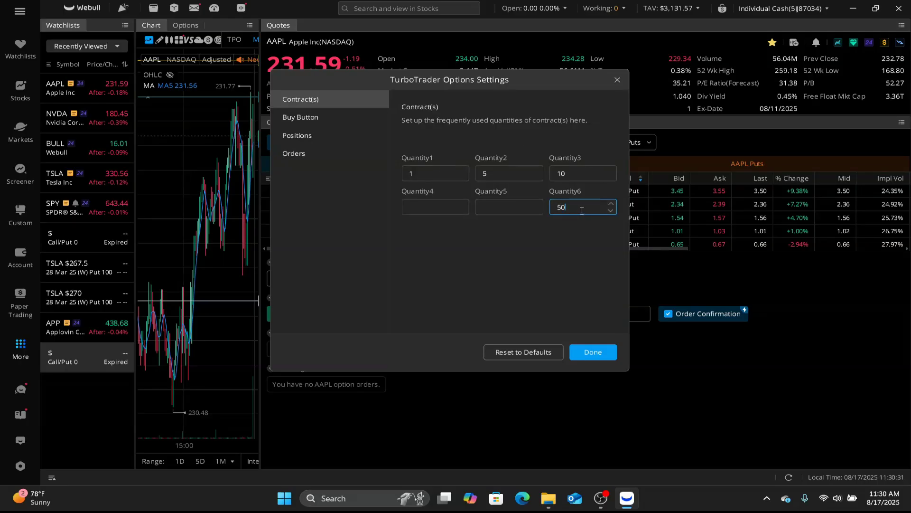
click(509, 207)
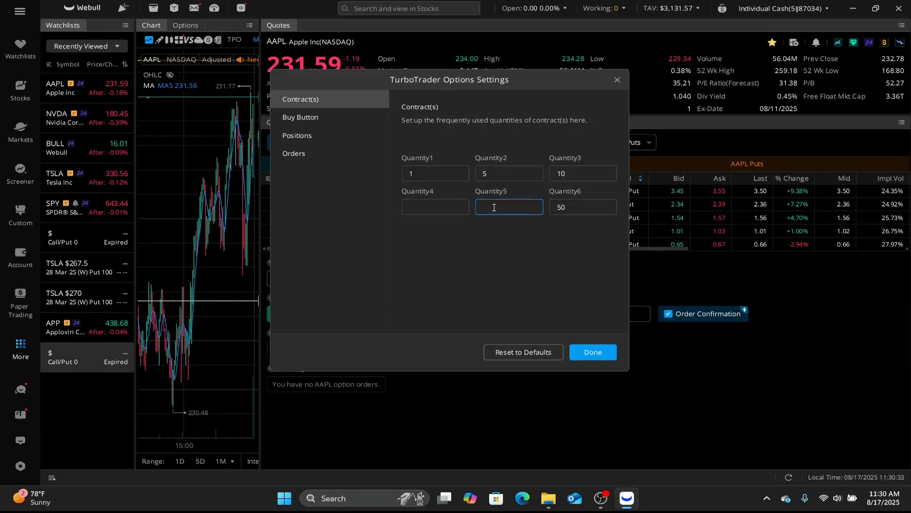
text(20)
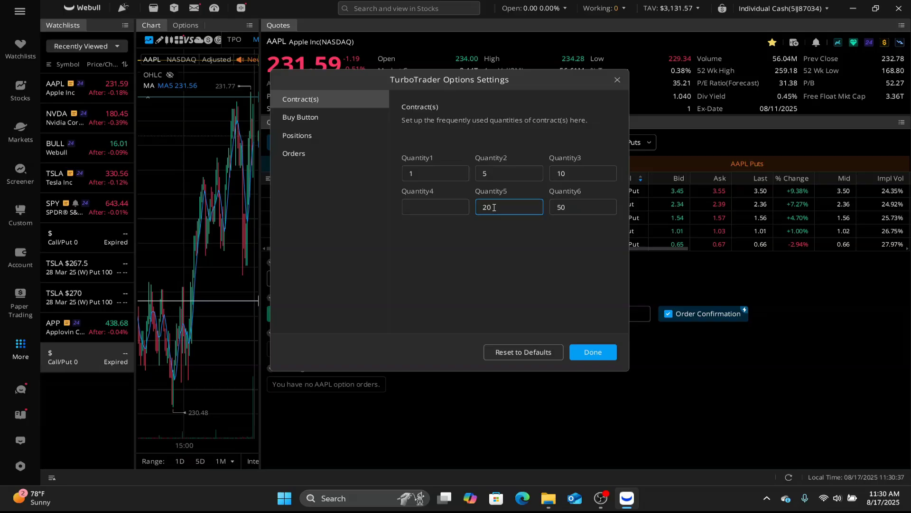
click(435, 207)
text(20)
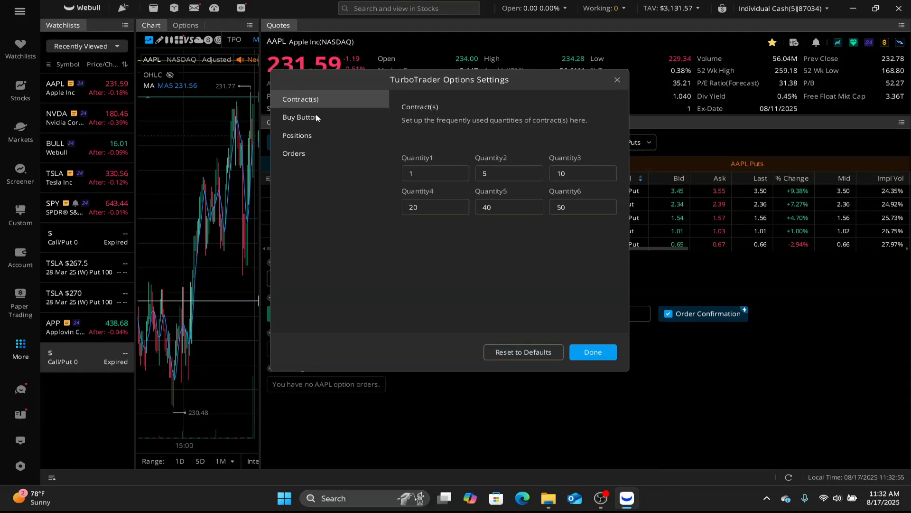
In Buy Button settings, enable a 10% Stop-Loss Order and leave Take-Profit Order unchecked
click(301, 117)
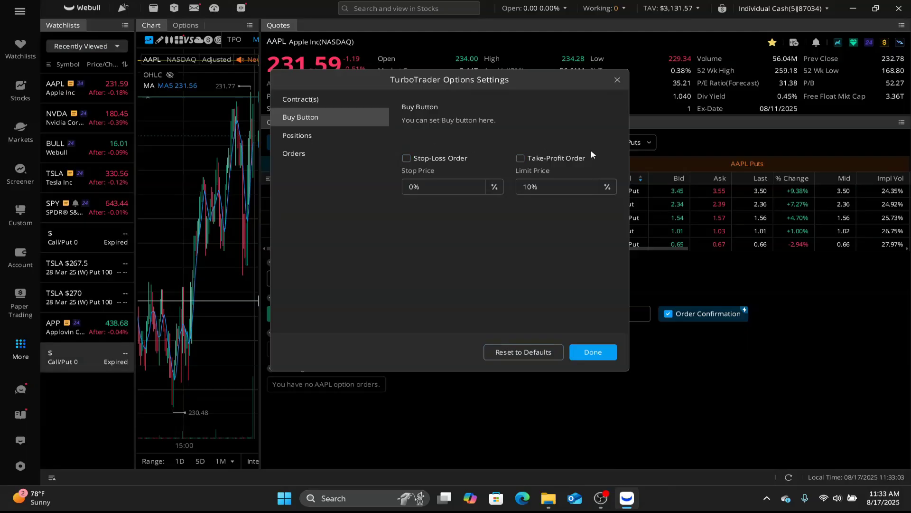
mouse_move(485, 120)
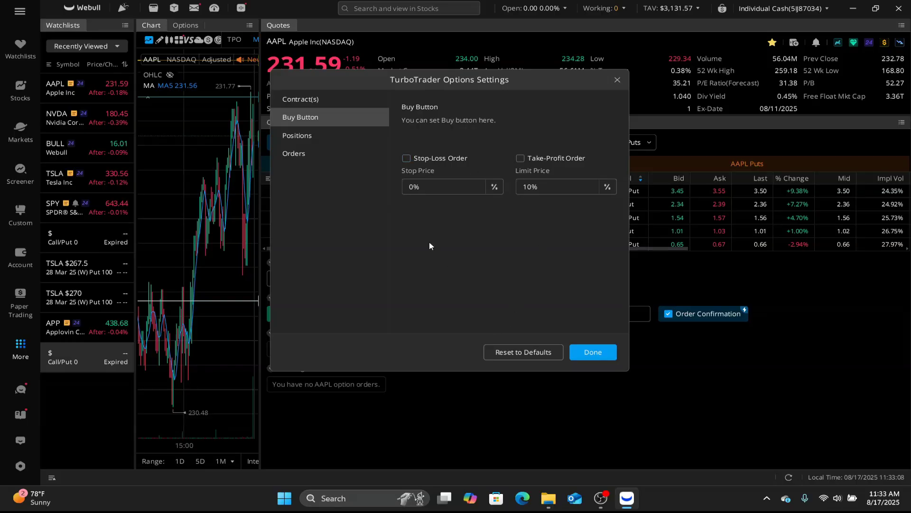
mouse_move(502, 243)
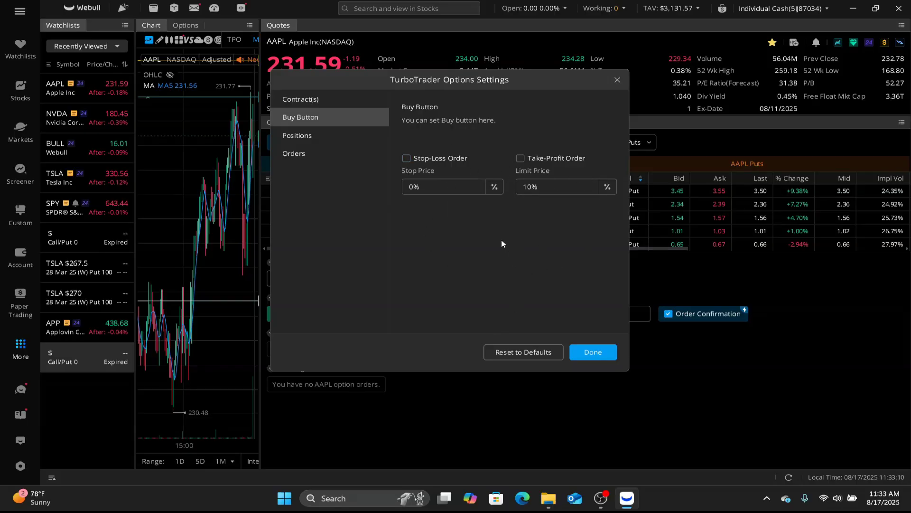
click(405, 159)
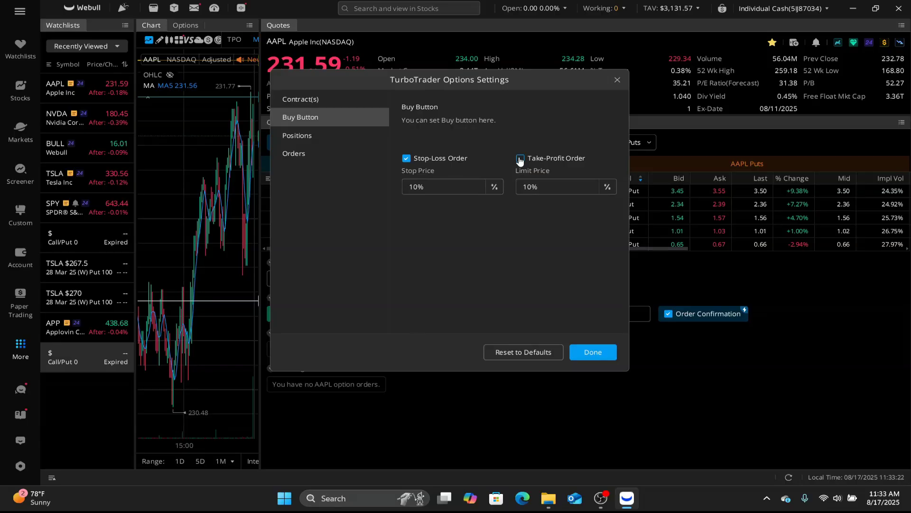
click(519, 158)
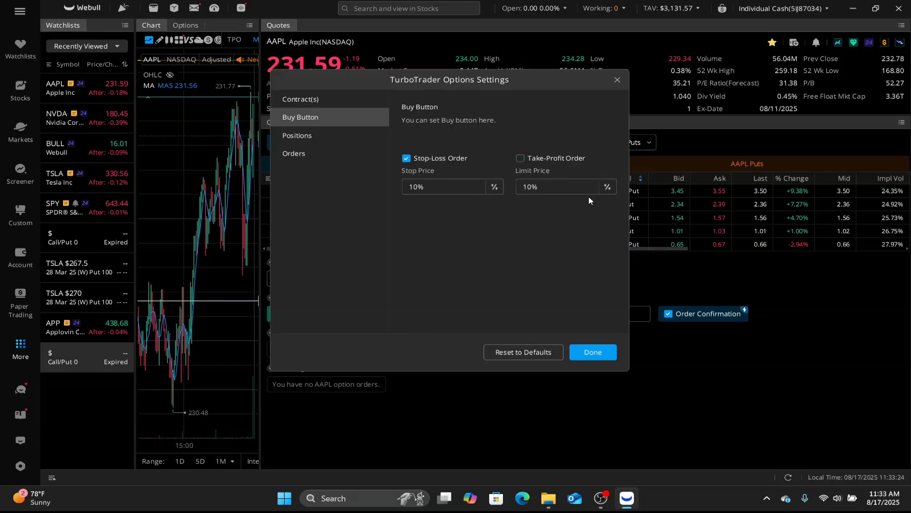
click(441, 187)
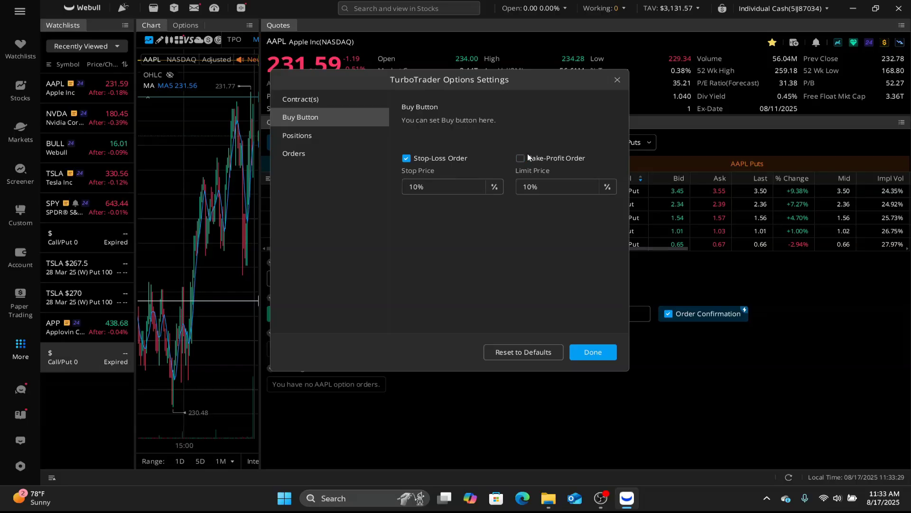
click(521, 159)
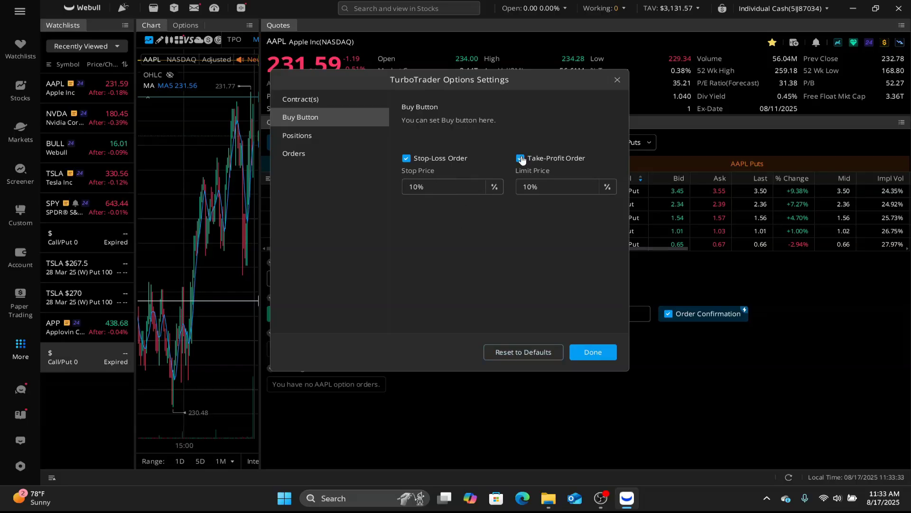
click(519, 158)
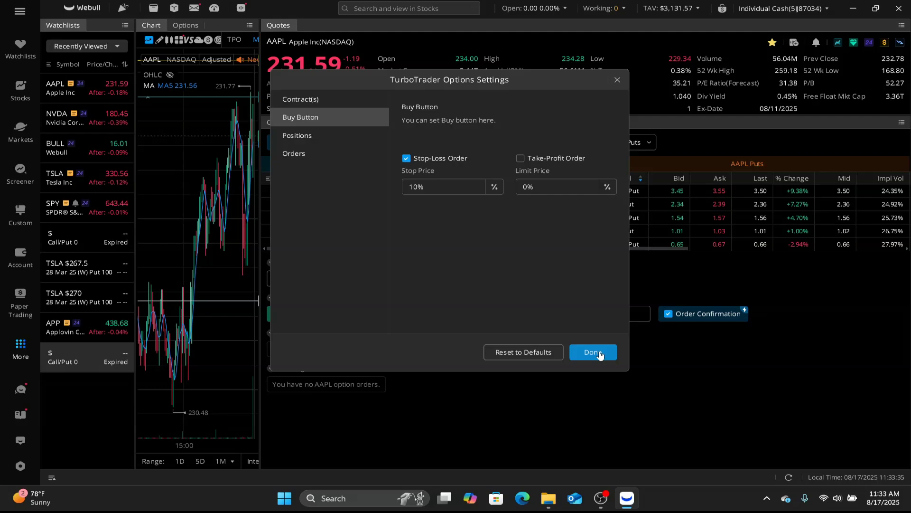
mouse_move(431, 145)
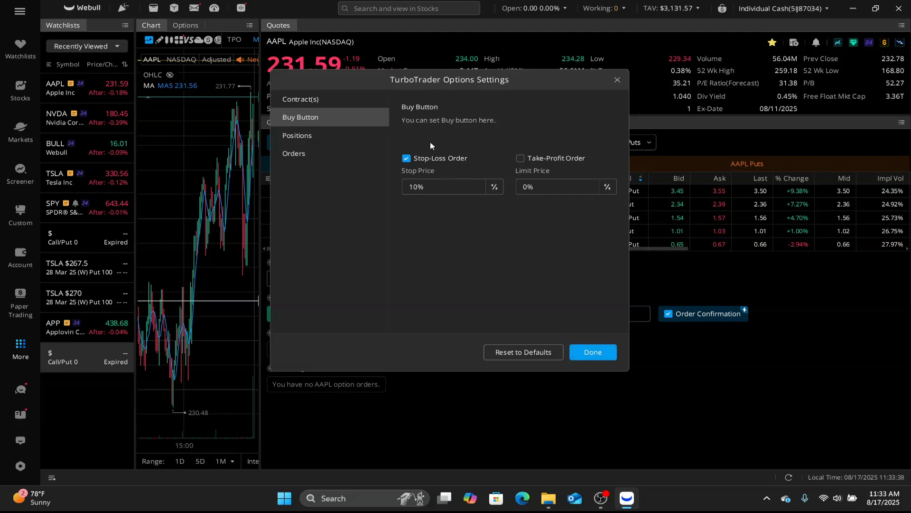
mouse_move(592, 351)
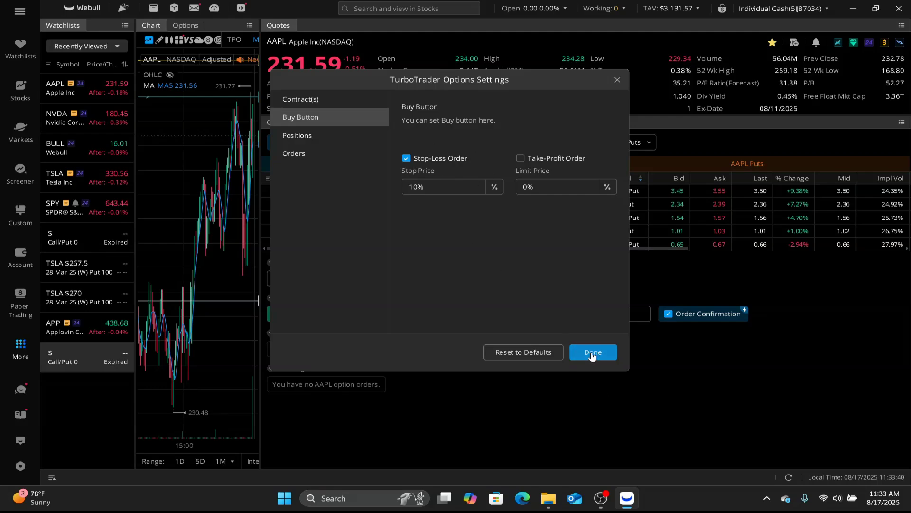
Save the settings with Done and set the Contract(s) quantity to 20
click(592, 351)
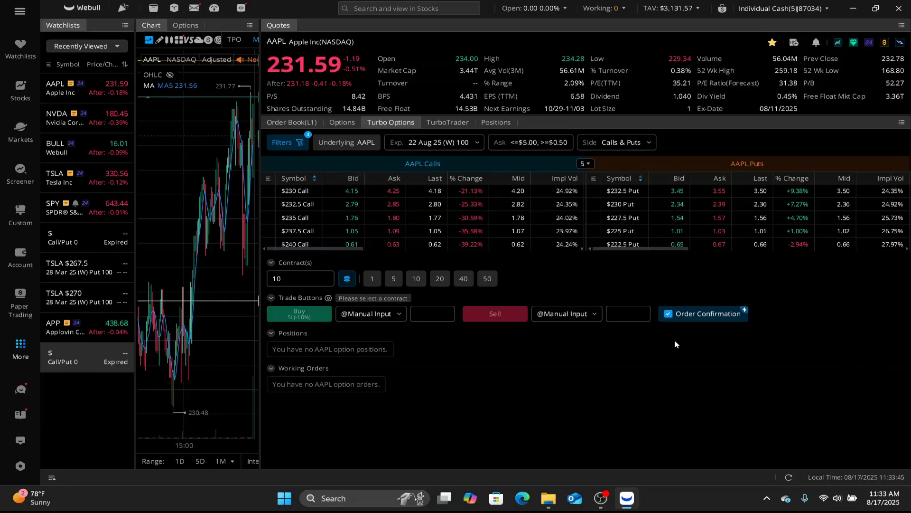
mouse_move(487, 278)
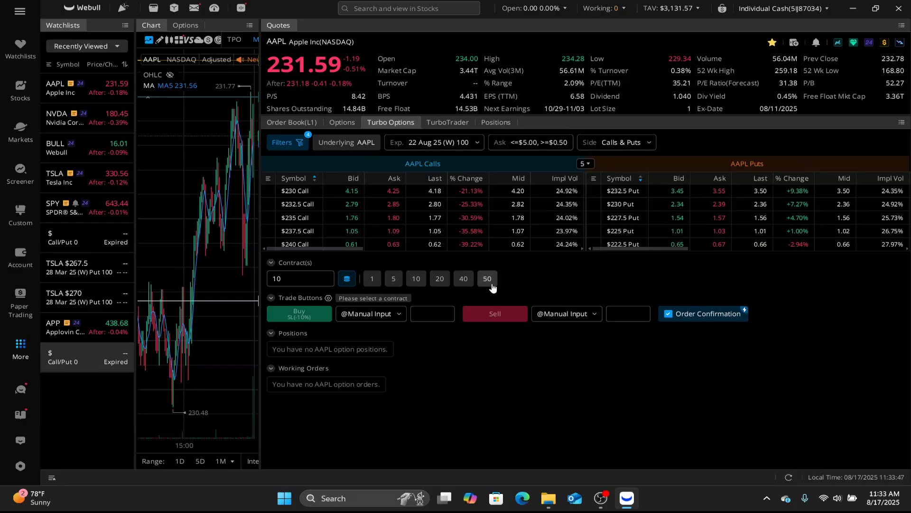
mouse_move(496, 449)
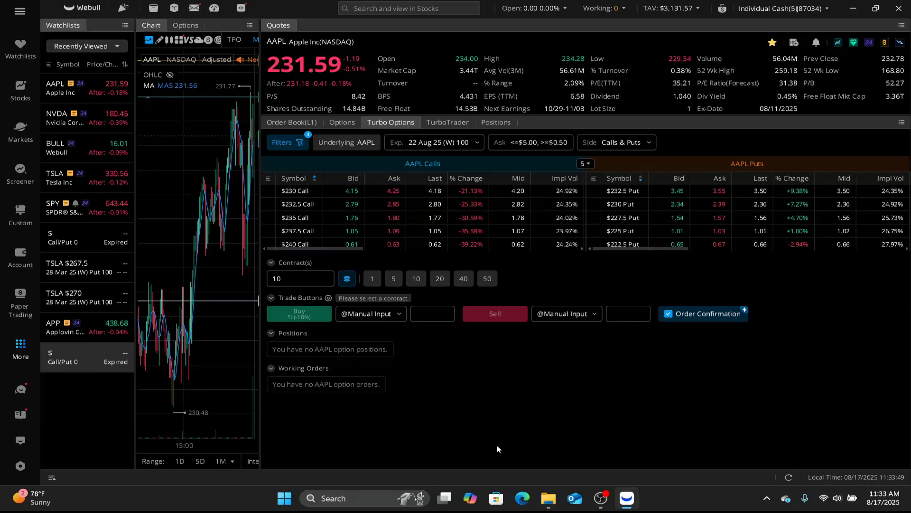
click(462, 278)
text(20)
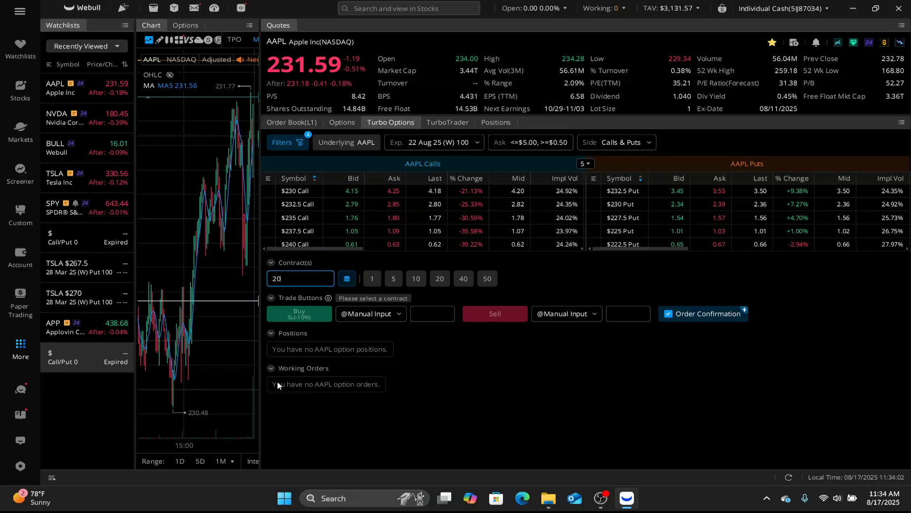
mouse_move(292, 362)
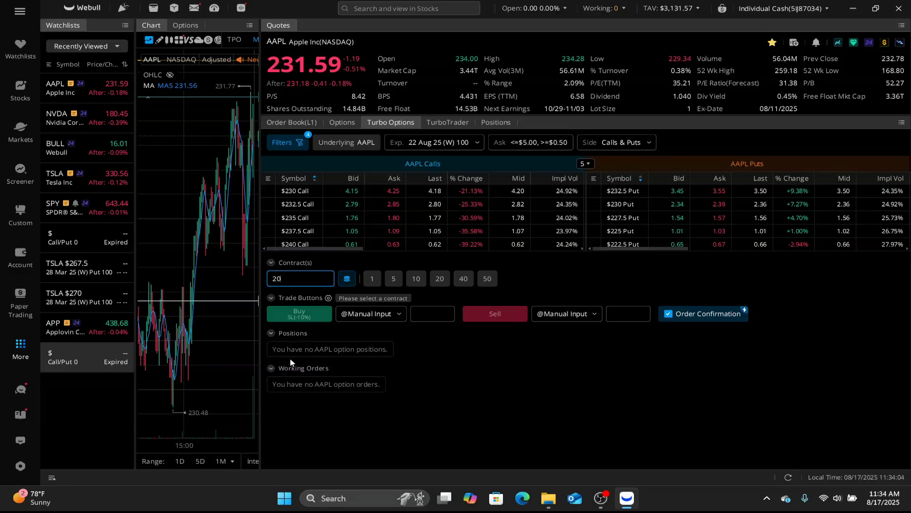
mouse_move(528, 377)
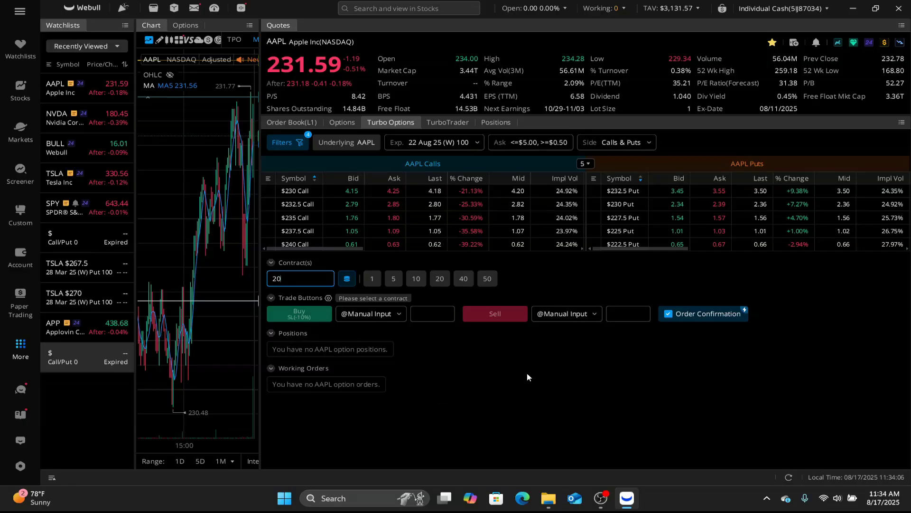
mouse_move(370, 313)
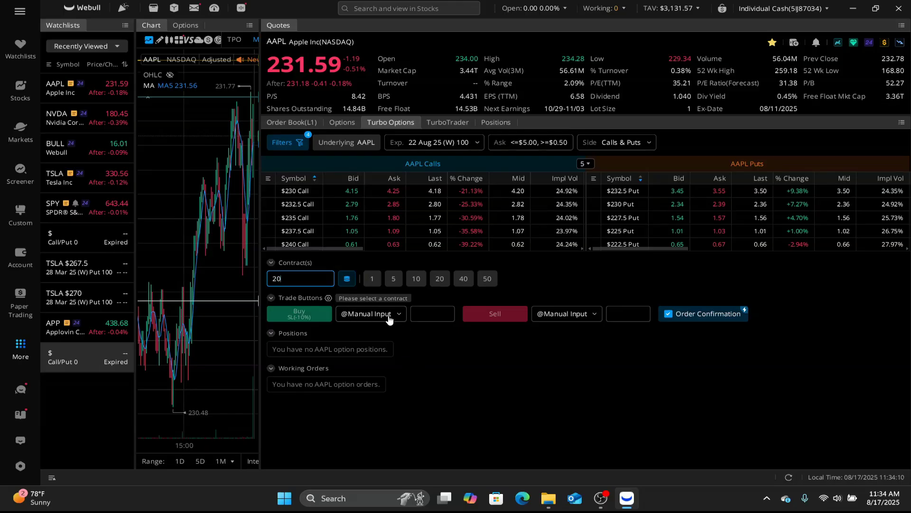
click(370, 313)
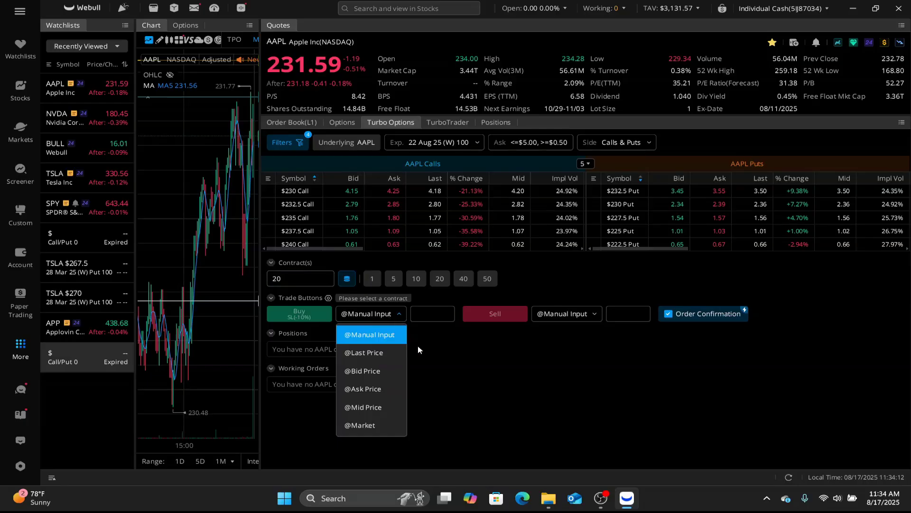
click(363, 388)
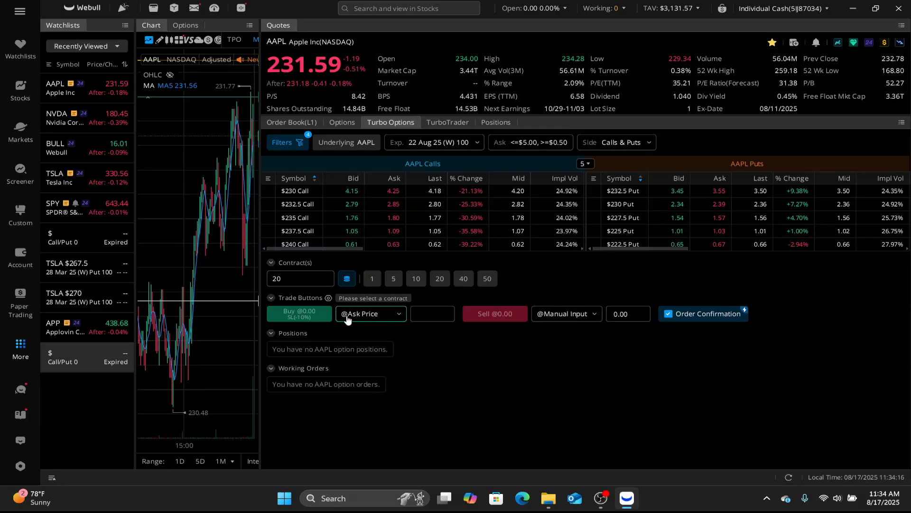
click(564, 313)
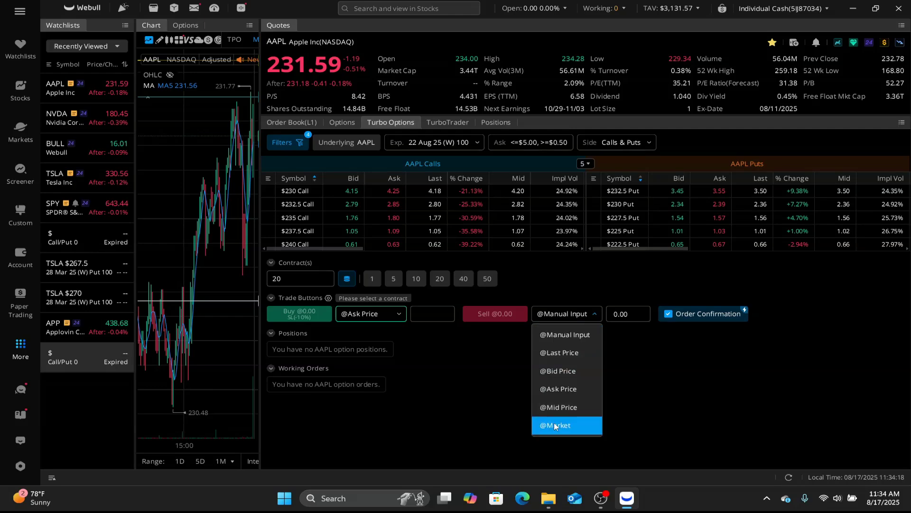
click(558, 425)
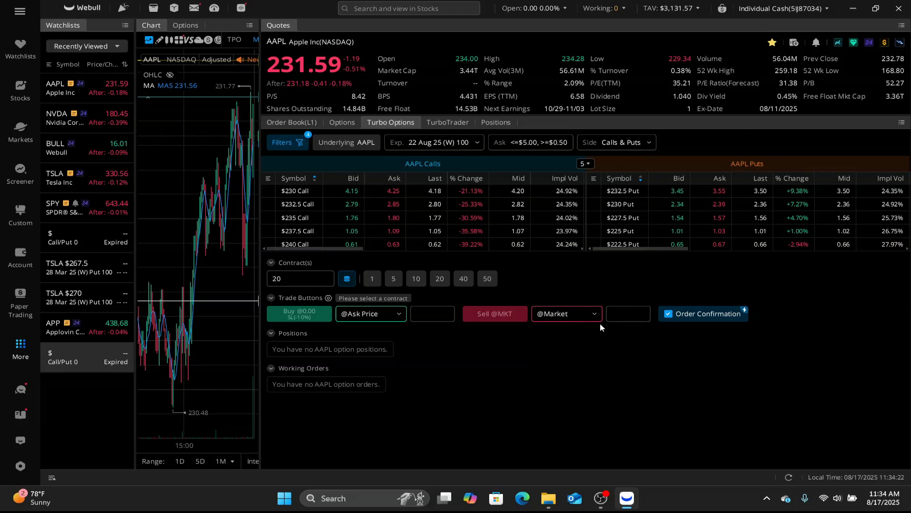
mouse_move(384, 340)
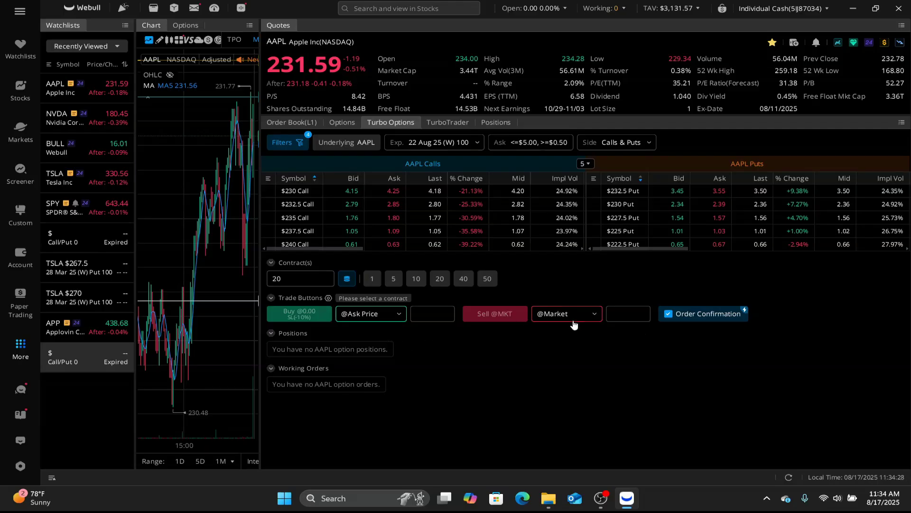
mouse_move(487, 330)
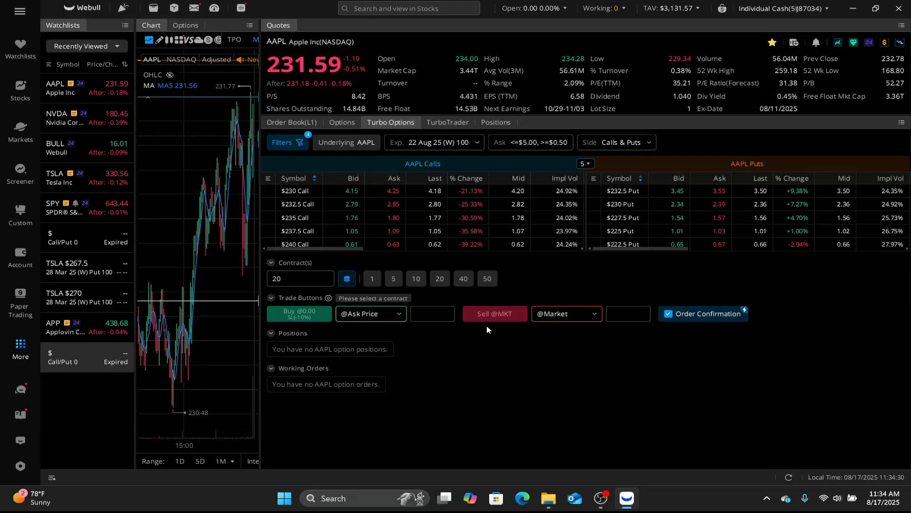
mouse_move(549, 358)
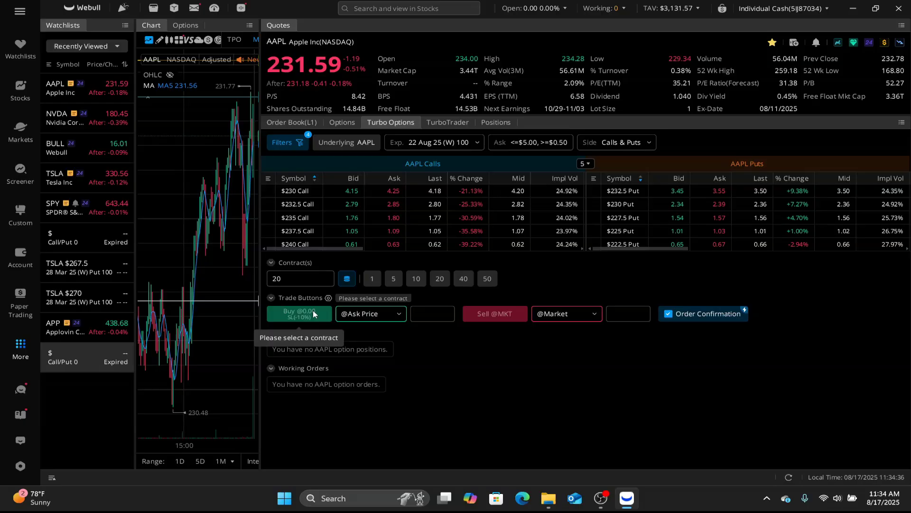
mouse_move(442, 455)
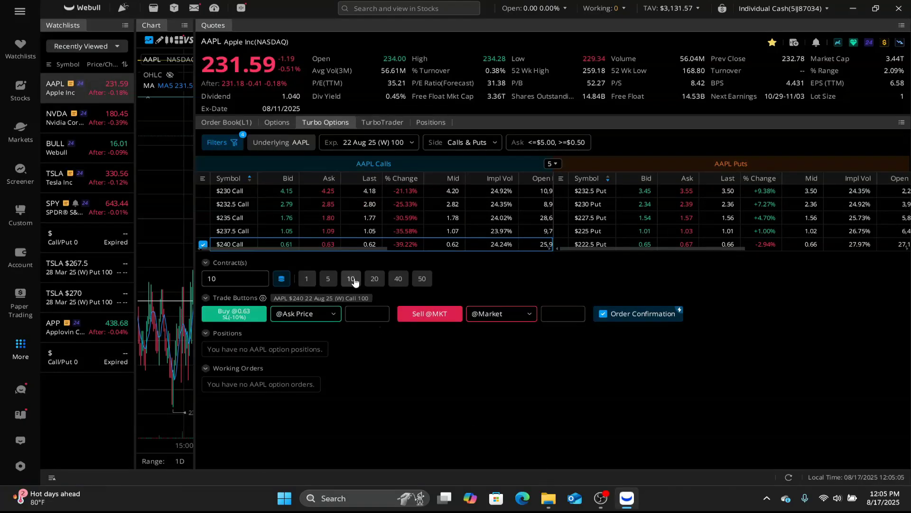
mouse_move(233, 313)
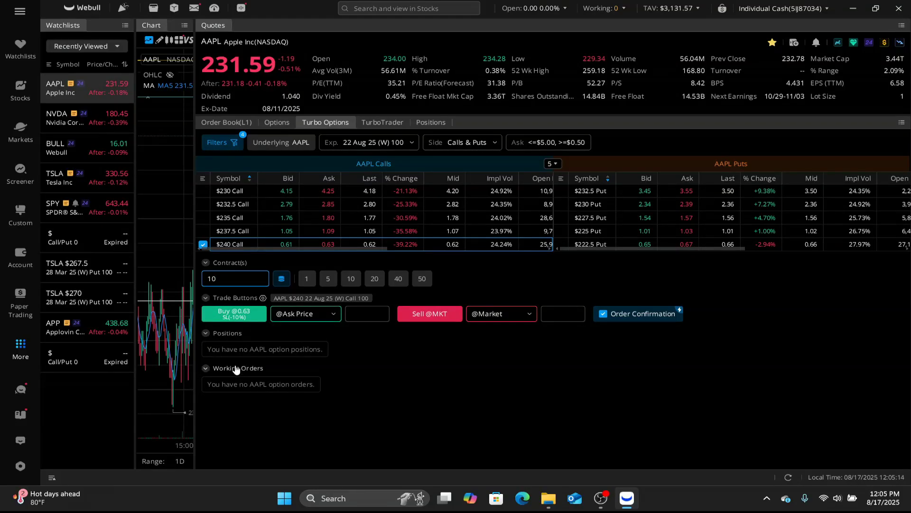
mouse_move(229, 394)
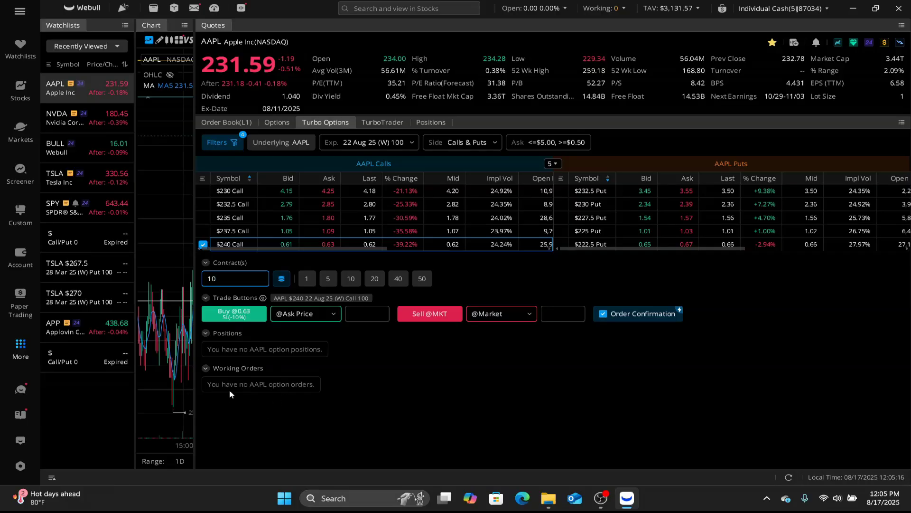
mouse_move(269, 408)
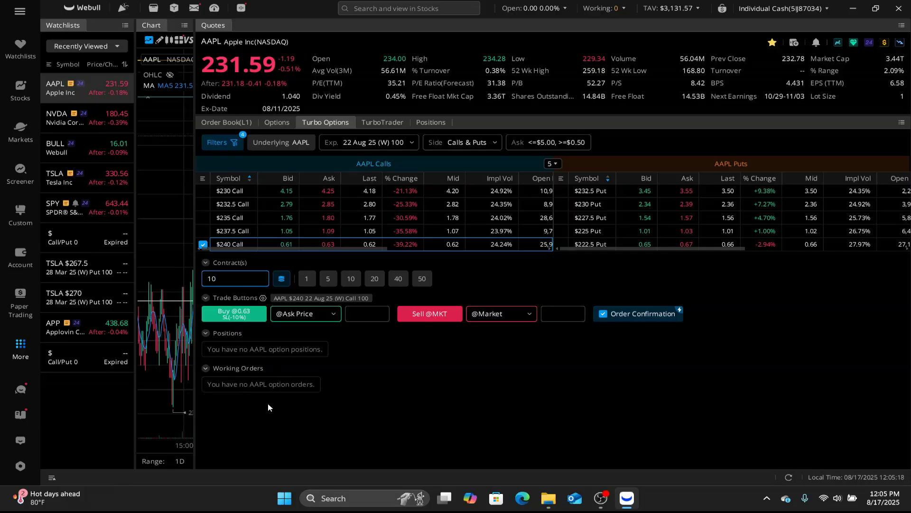
mouse_move(228, 349)
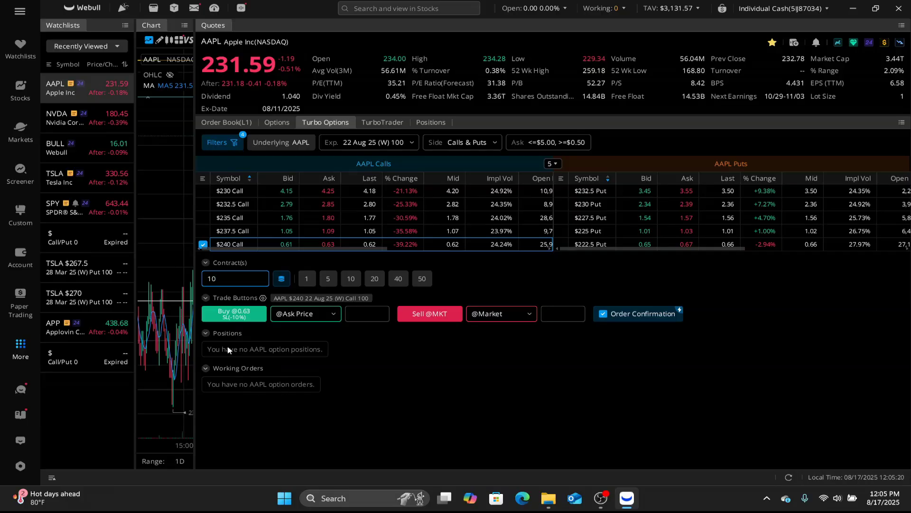
mouse_move(283, 362)
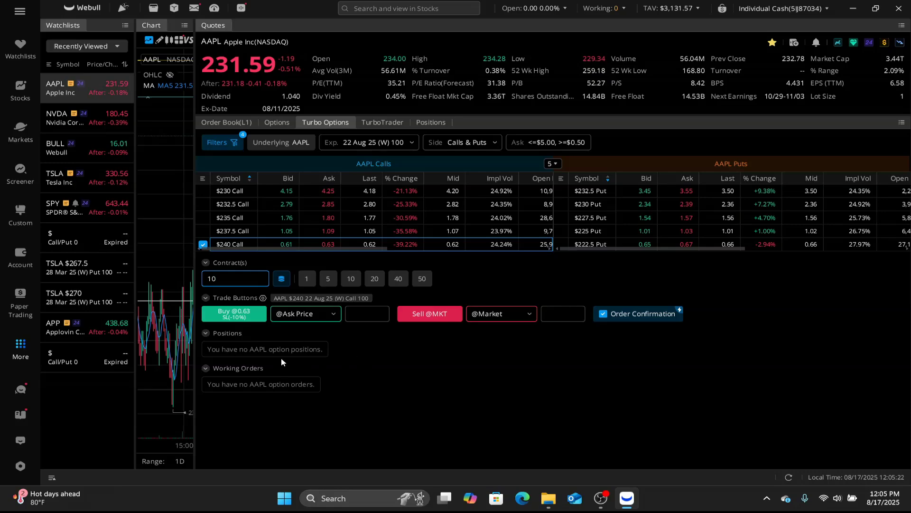
mouse_move(366, 405)
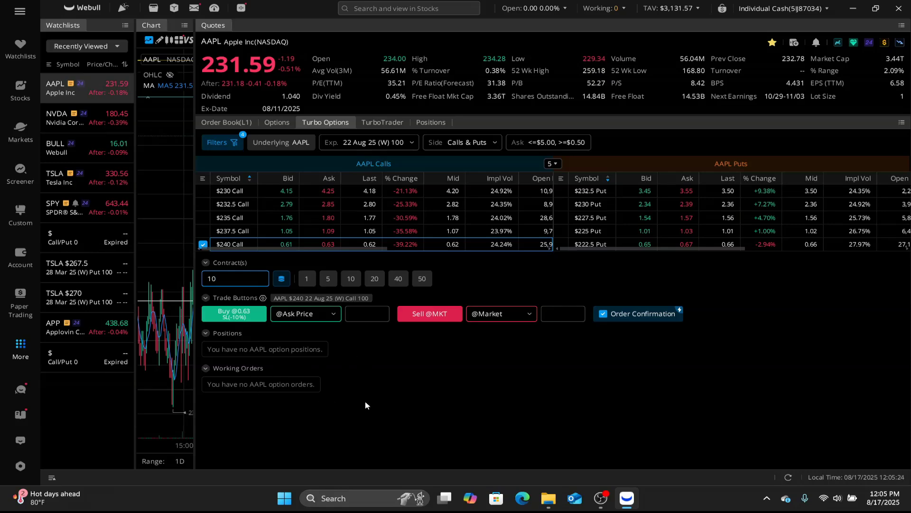
mouse_move(294, 389)
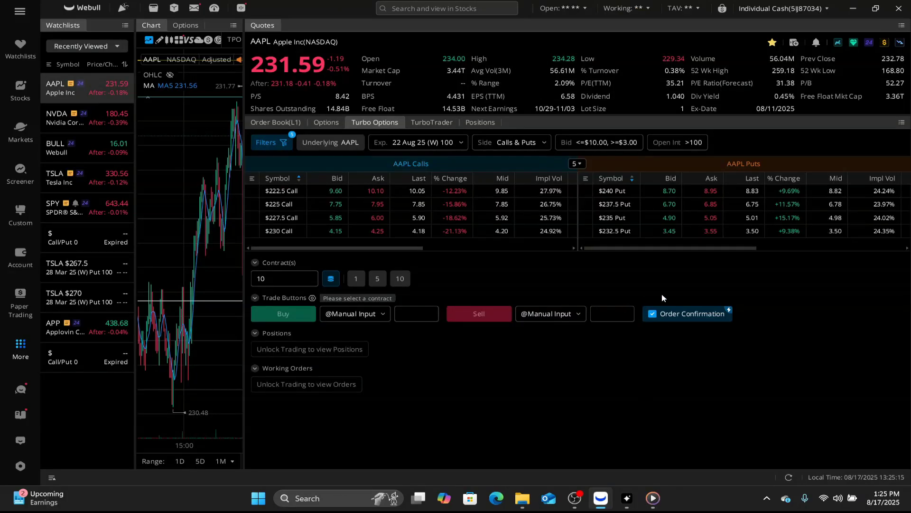
Disable Order Confirmation so Turbo Options trades place without a prompt
click(652, 313)
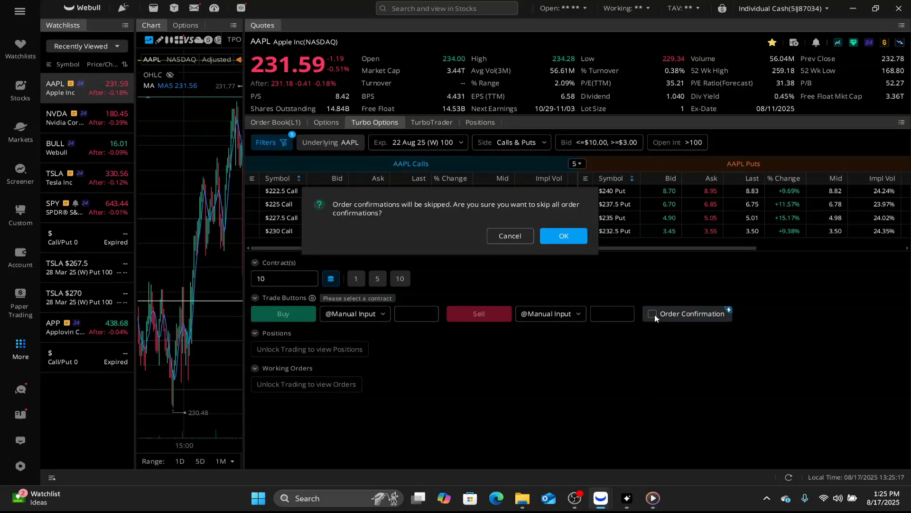
click(562, 237)
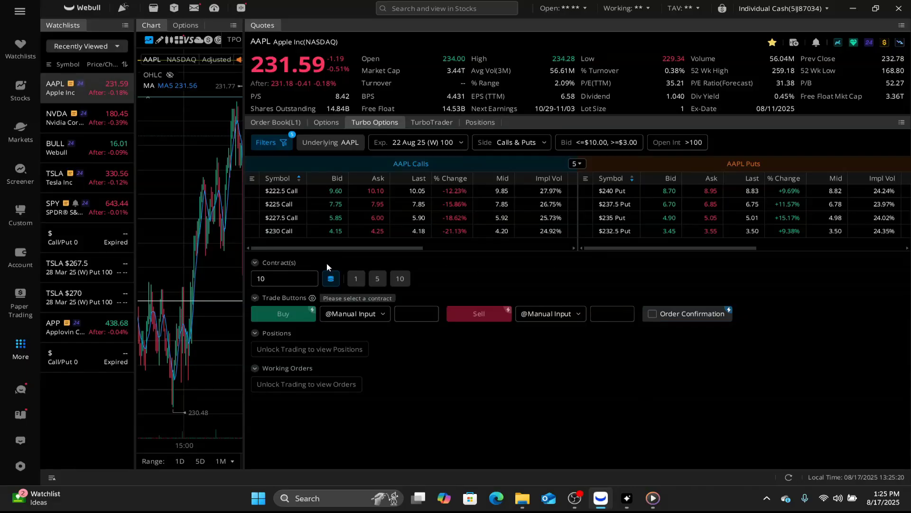
mouse_move(548, 278)
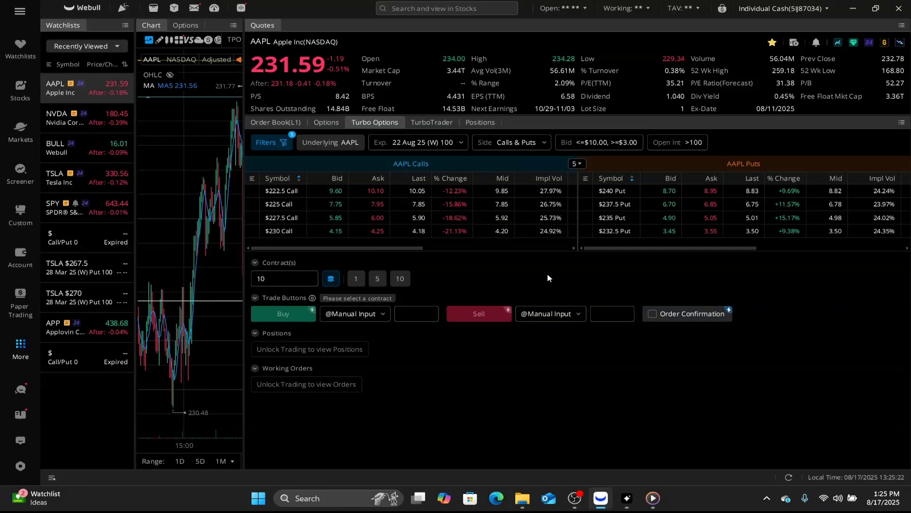
mouse_move(817, 334)
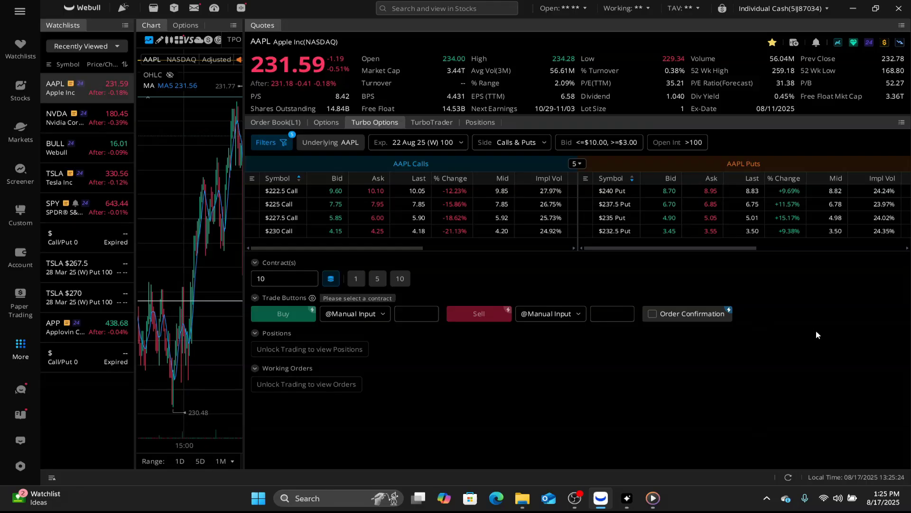